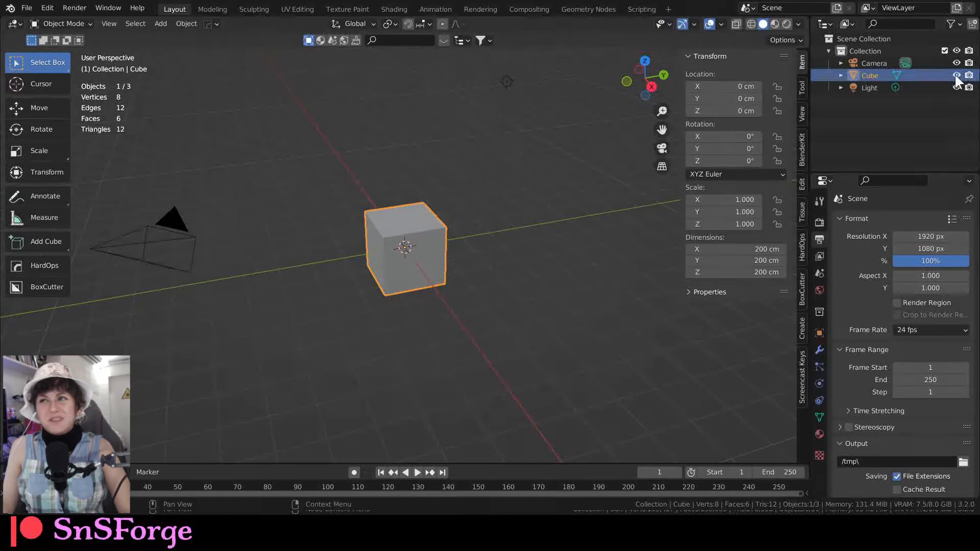
Hide the default cube and add a new plane, standing it upright at 90° on Y
left_click(955, 75)
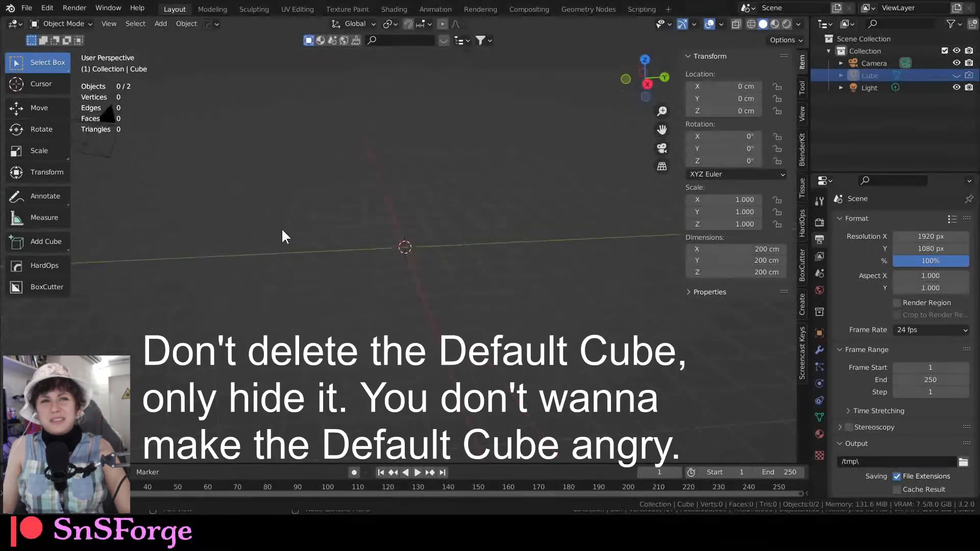
left_click(160, 23)
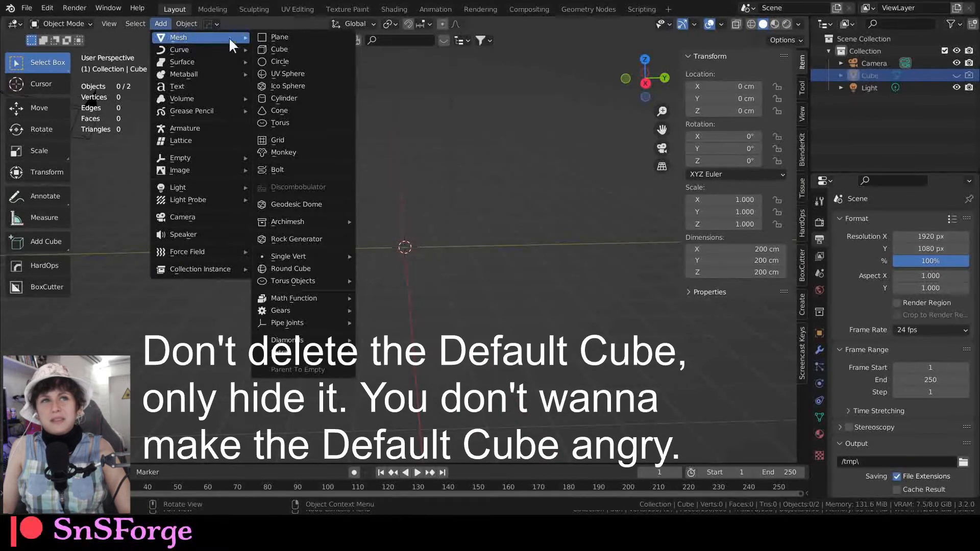
left_click(277, 37)
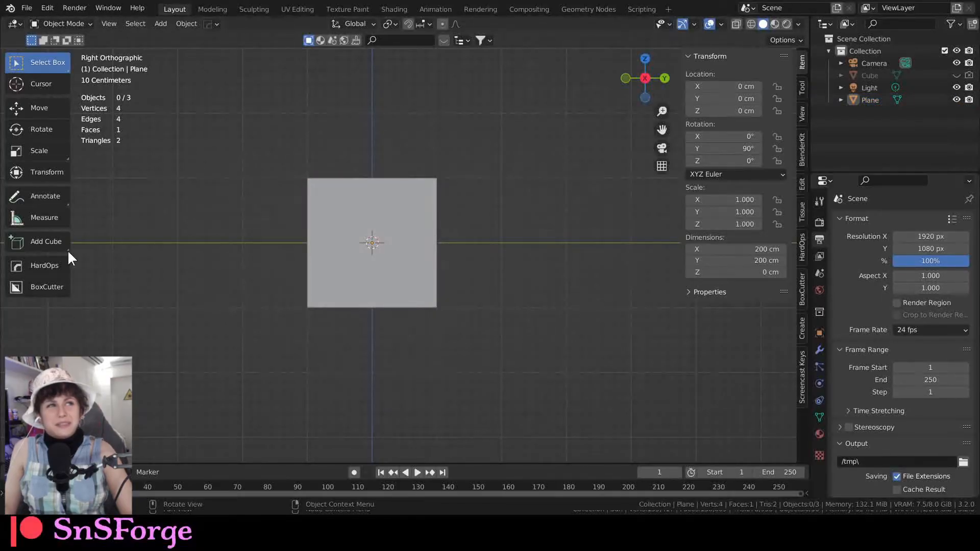
Subdivide the plane in Edit Mode with 96 cuts, giving 9,604 vertices
left_click(372, 242)
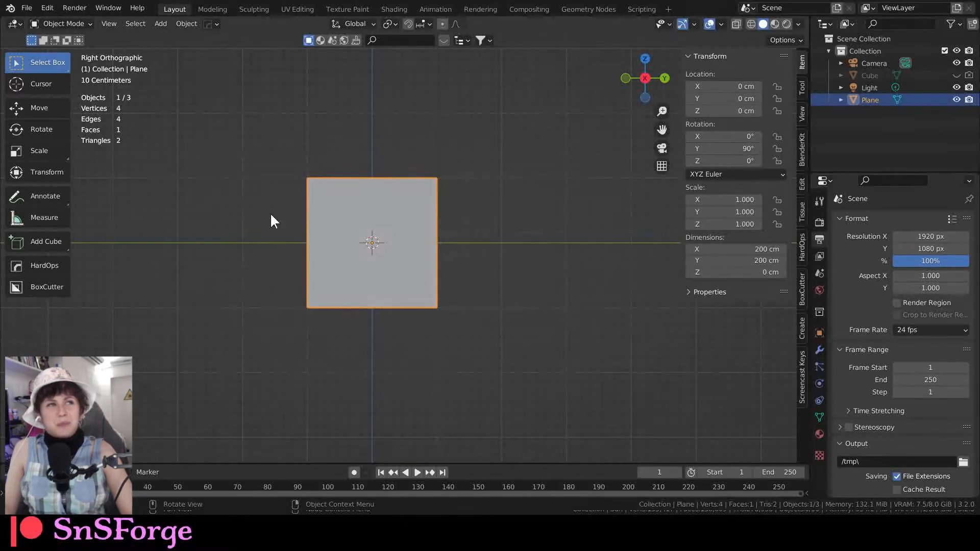
mouse_move(280, 217)
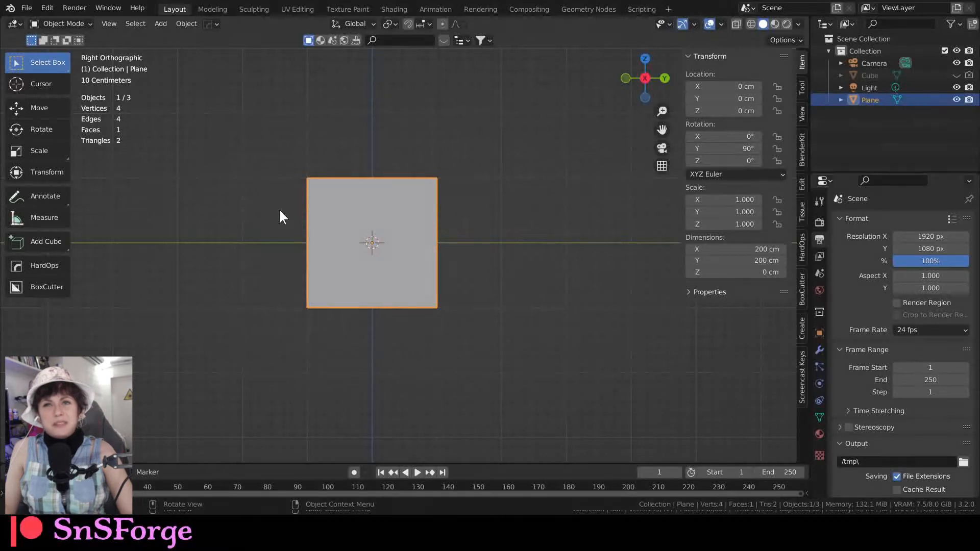
key("Tab")
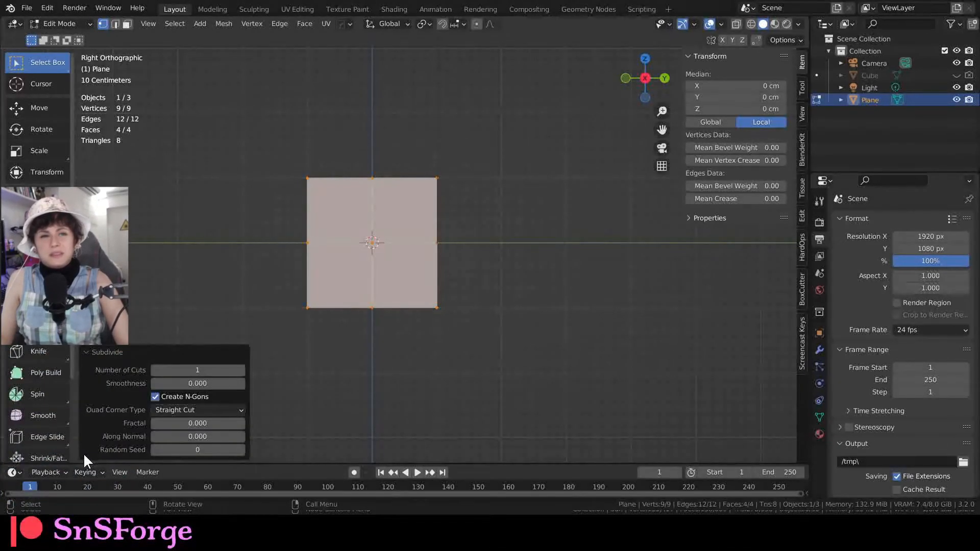
left_click(197, 370)
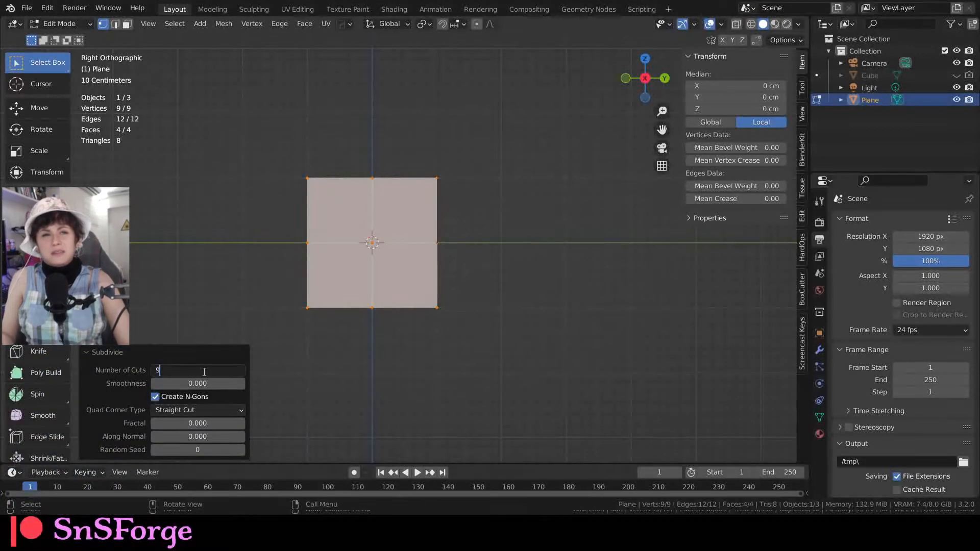
type("96")
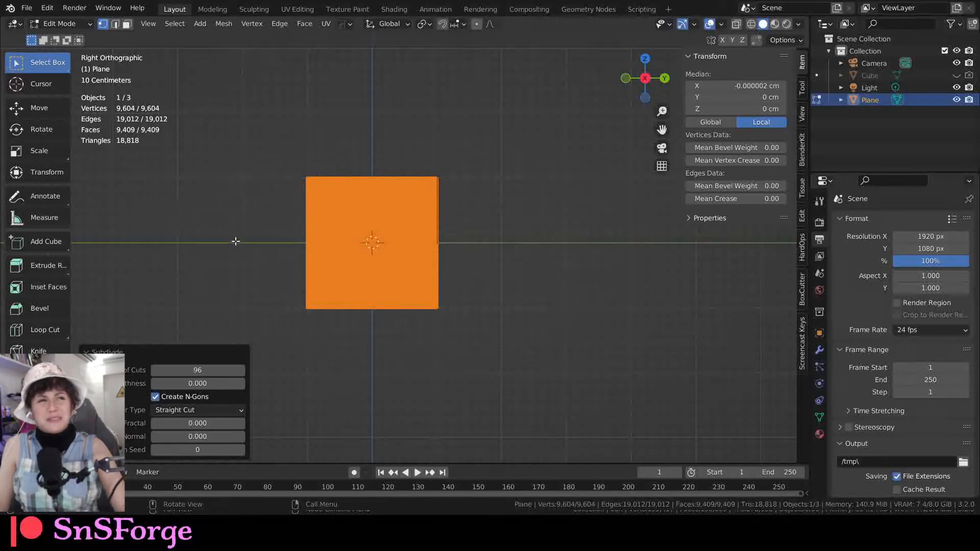
mouse_move(248, 225)
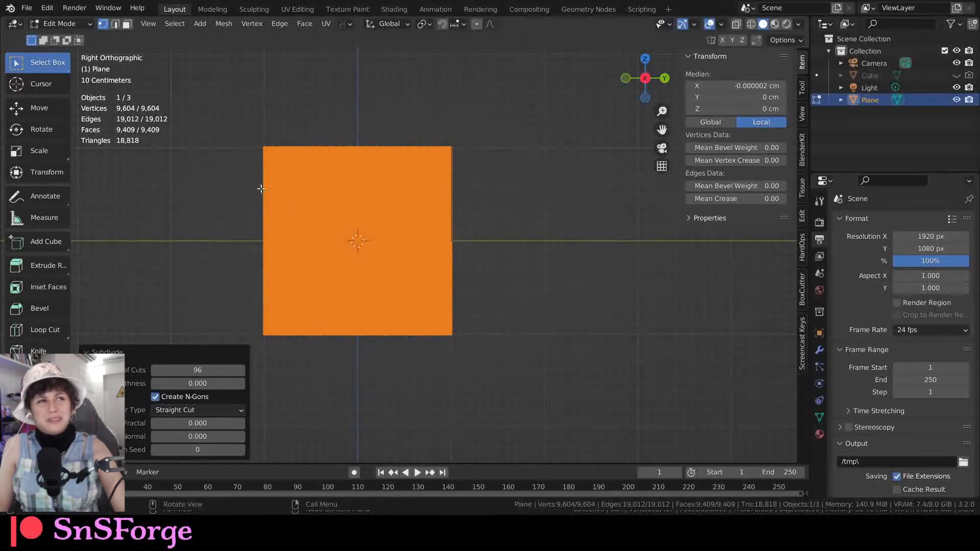
right_click(356, 240)
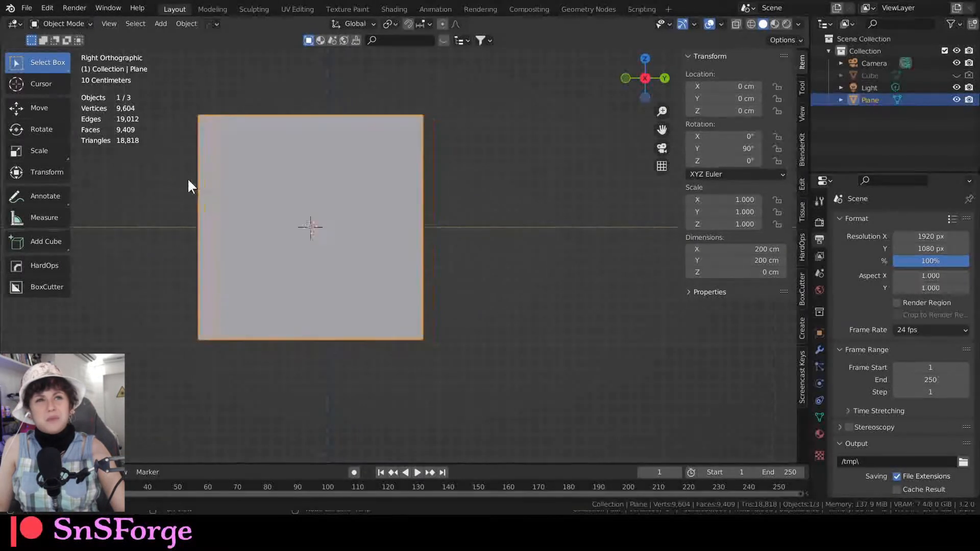
Re-enter Edit Mode on the dense plane to pick its top row of 98 vertices
key("Tab")
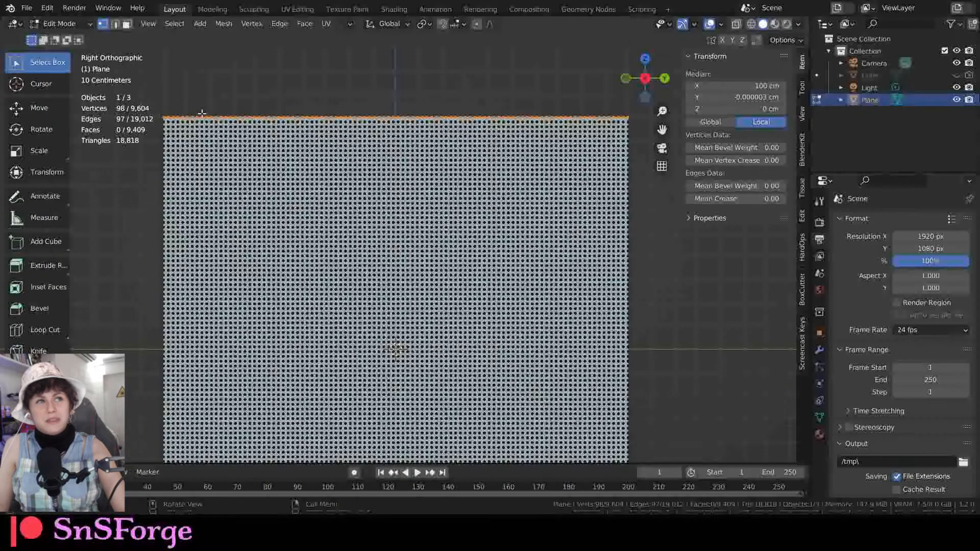
mouse_move(267, 115)
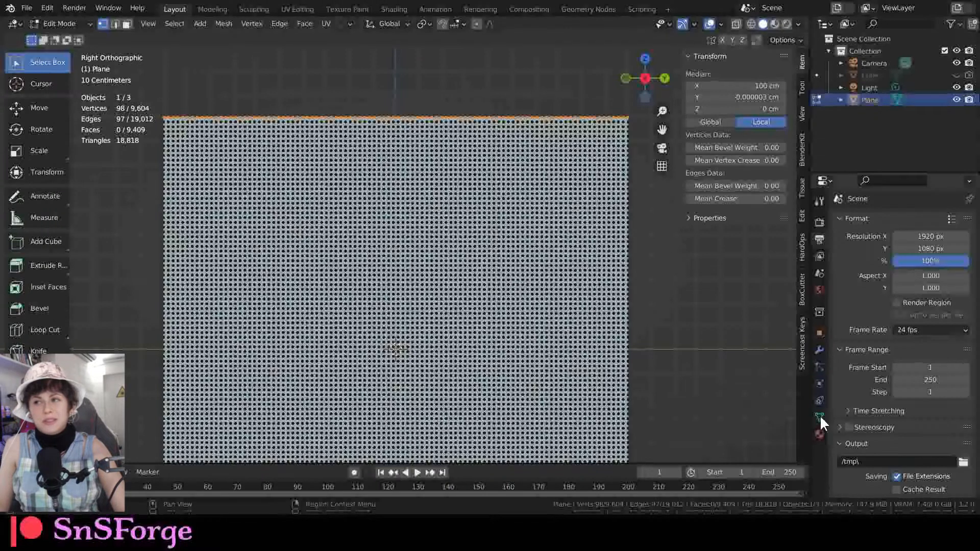
Add a vertex group to the plane and rename it 'Group - pin group'
left_click(819, 417)
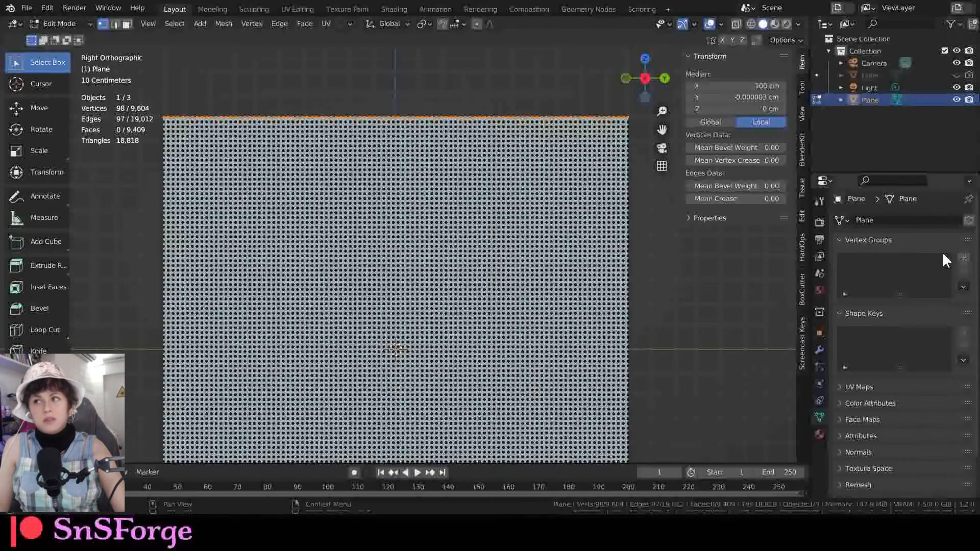
mouse_move(888, 251)
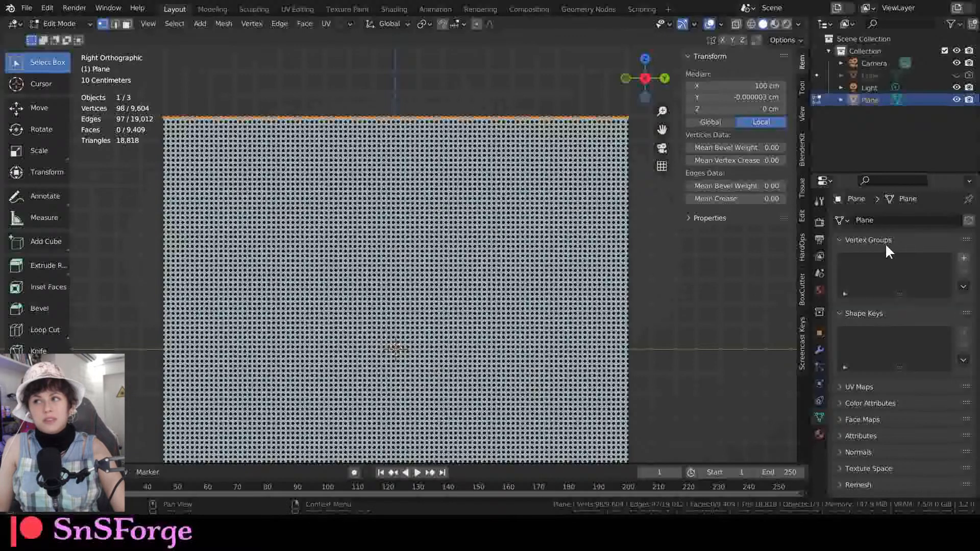
left_click(963, 257)
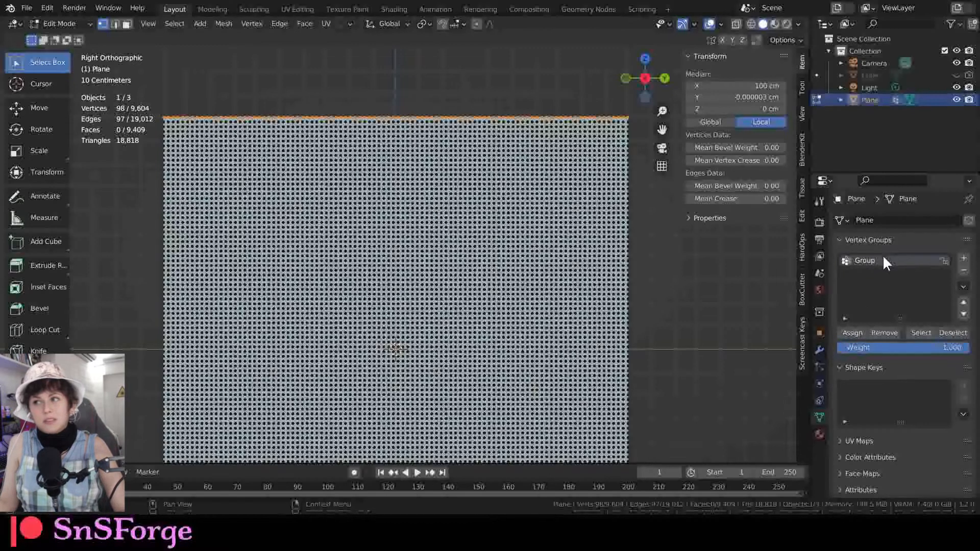
double_click(864, 260)
type(" - pin group")
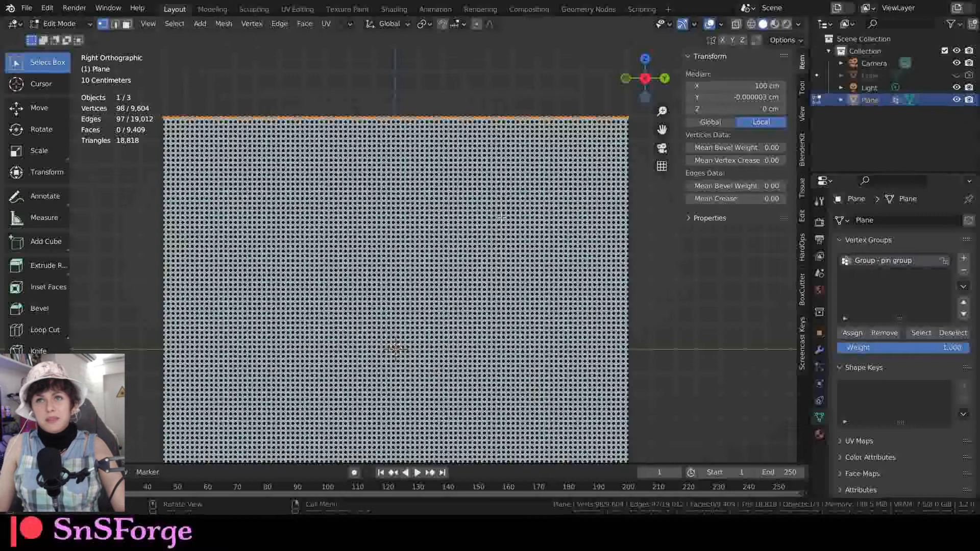
Add cloth physics to the plane and set 'Group - pin group' as its Shape pin group
key("Tab")
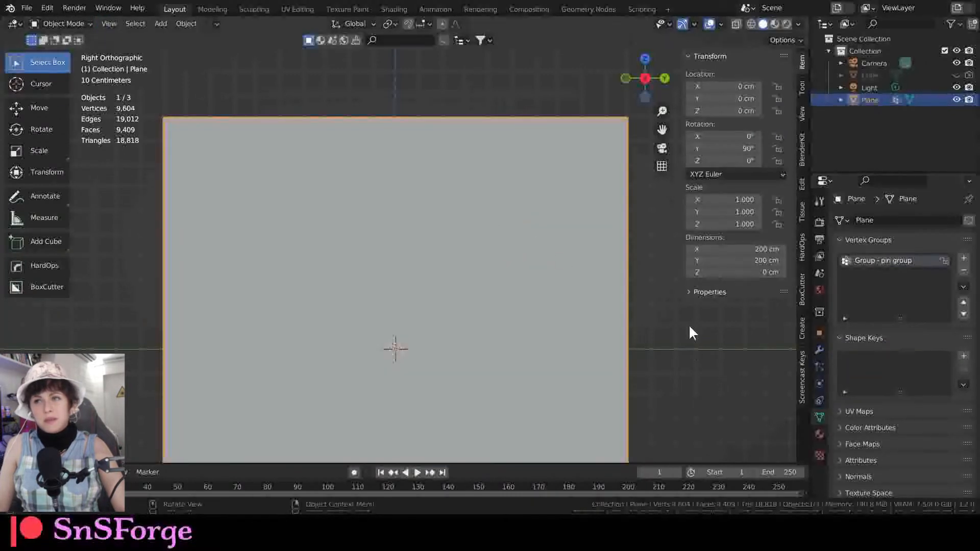
mouse_move(827, 404)
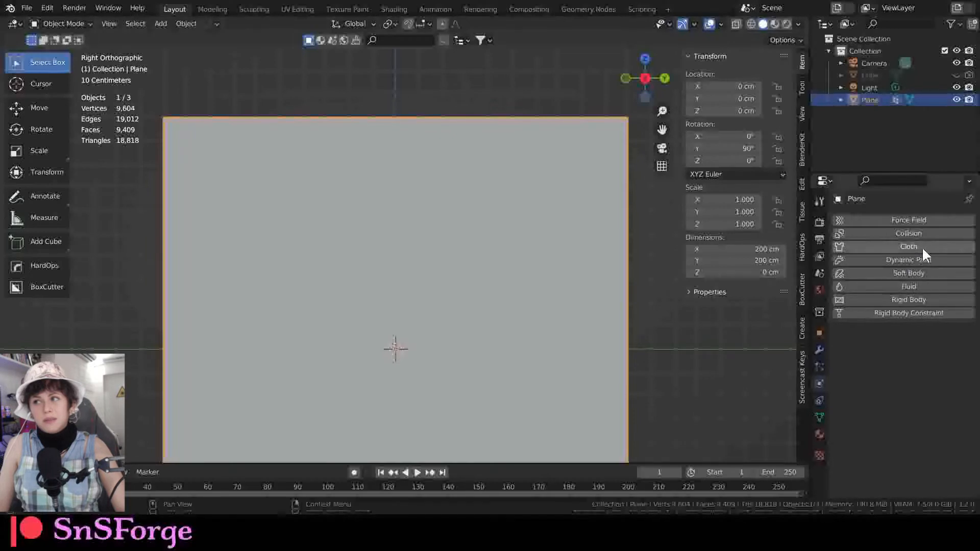
left_click(908, 246)
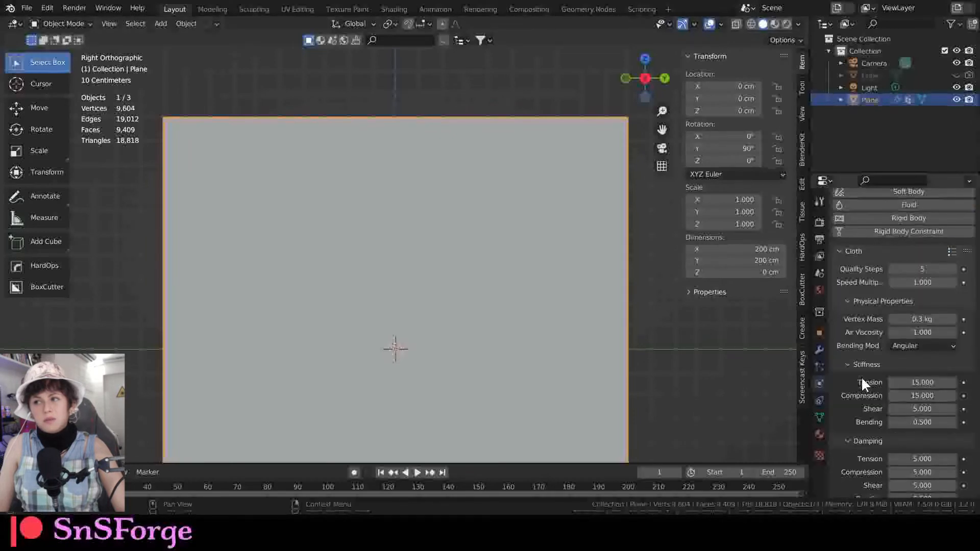
scroll("down", 3)
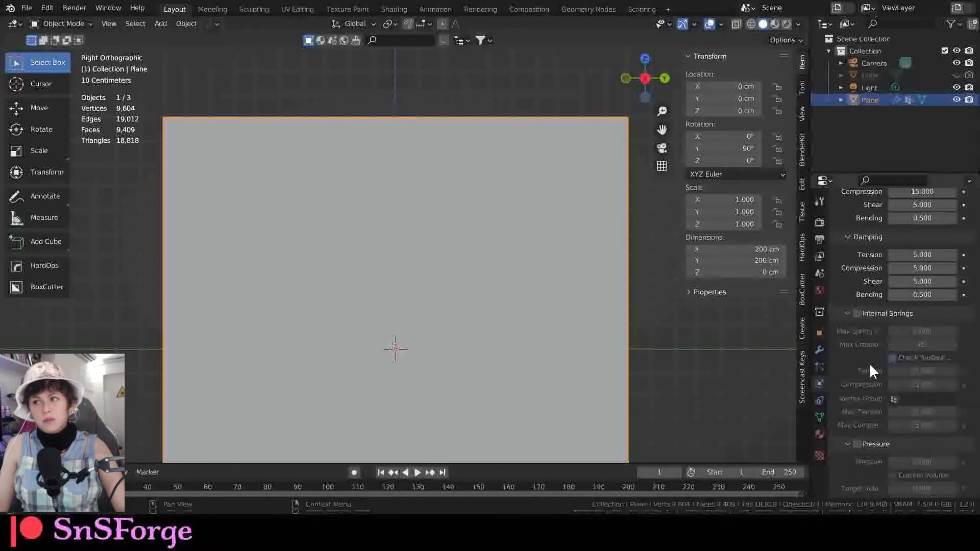
scroll("down", 3)
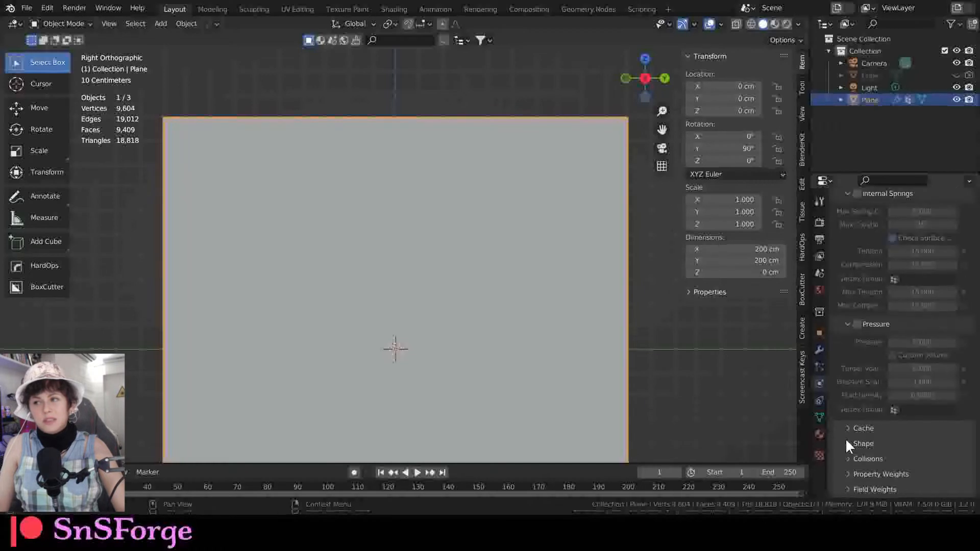
left_click(862, 444)
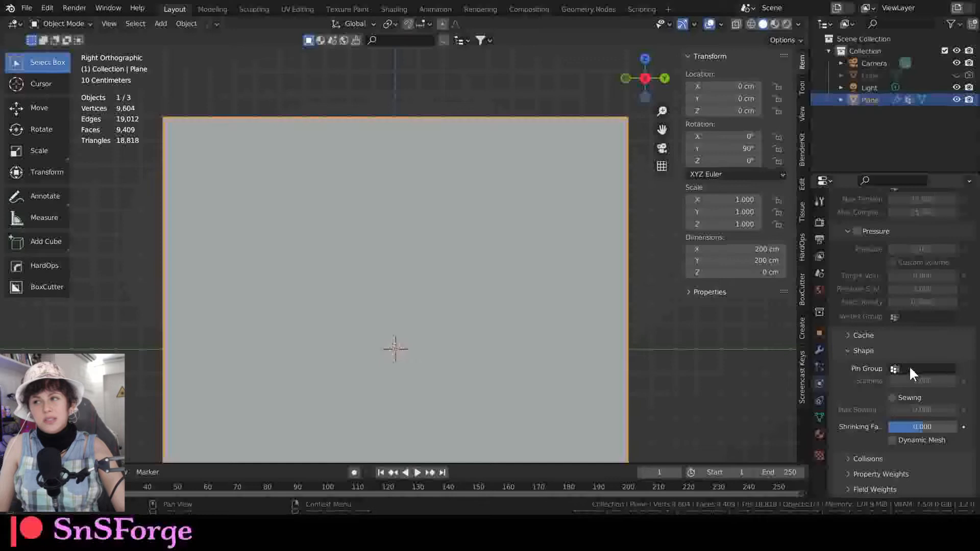
left_click(895, 368)
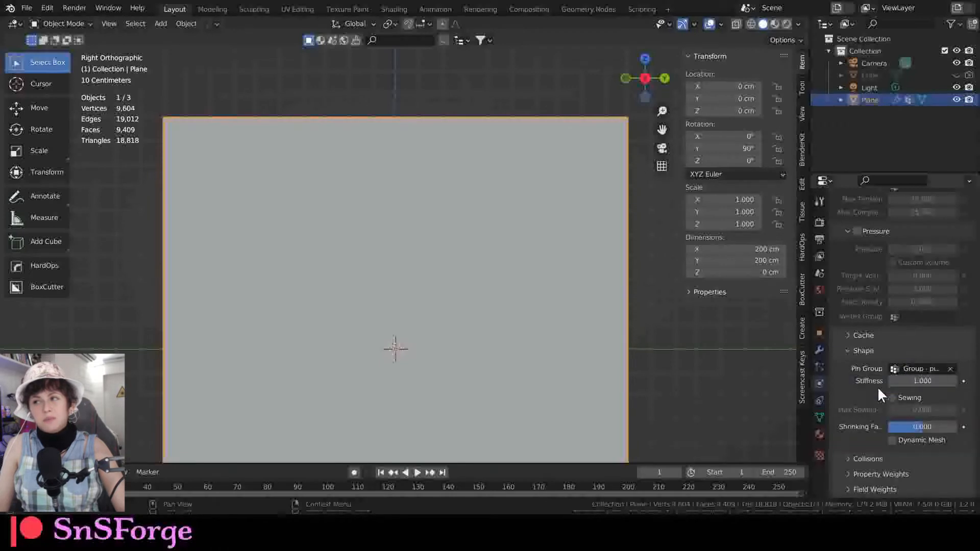
mouse_move(470, 445)
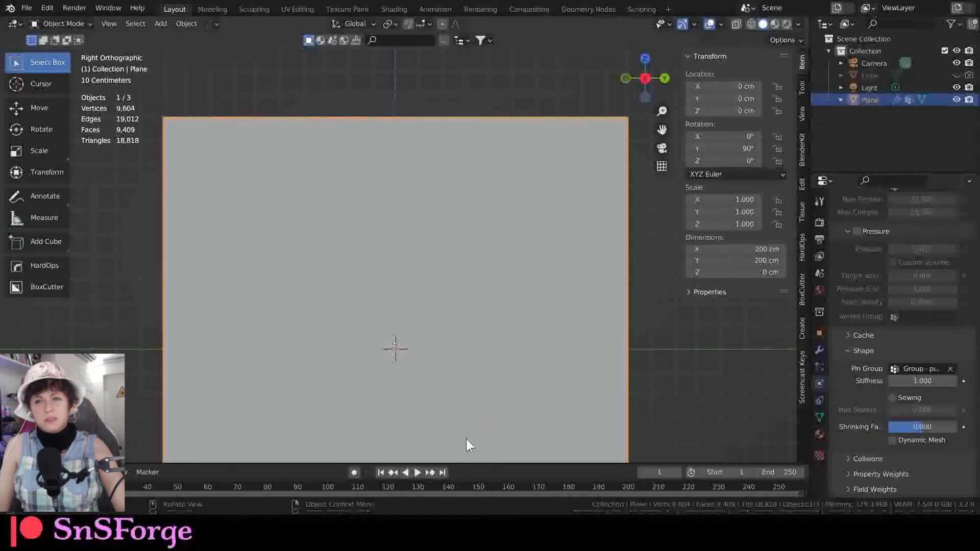
Stop the cloth playback, rewind to frame 1, and put the plane into Edit Mode
left_click(417, 473)
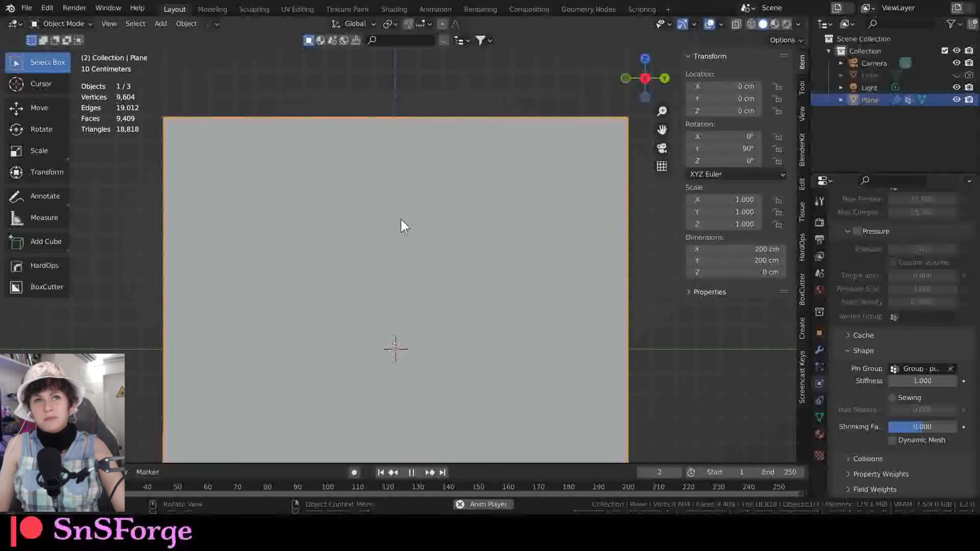
left_click(412, 472)
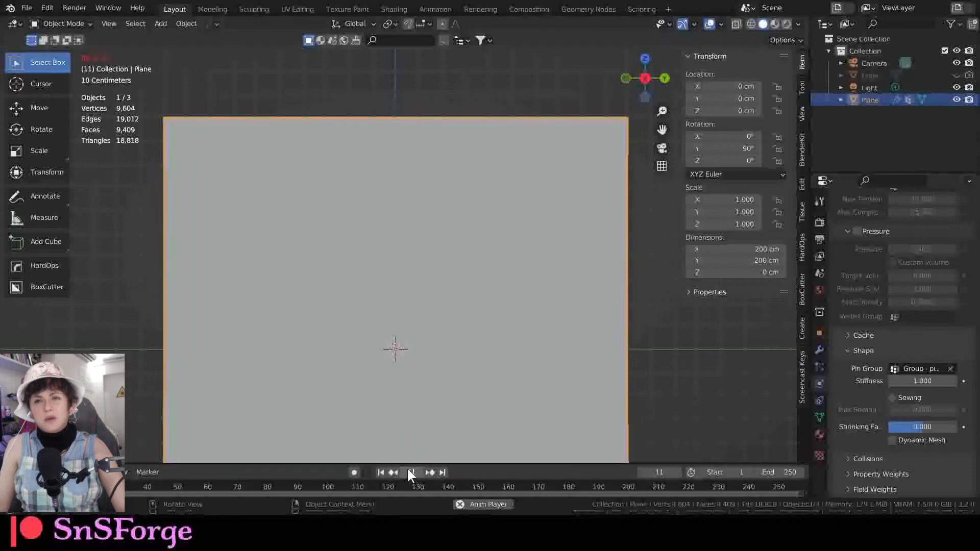
left_click(379, 473)
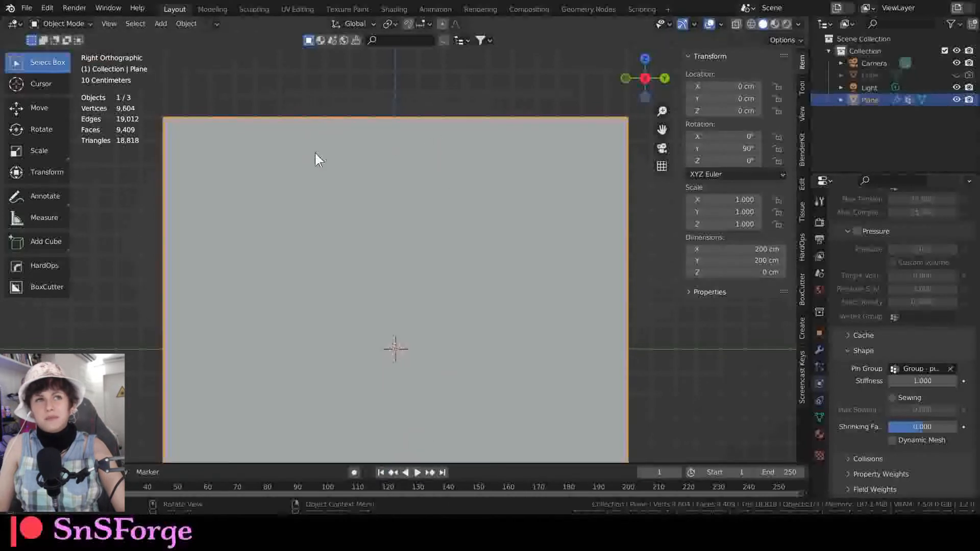
mouse_move(215, 193)
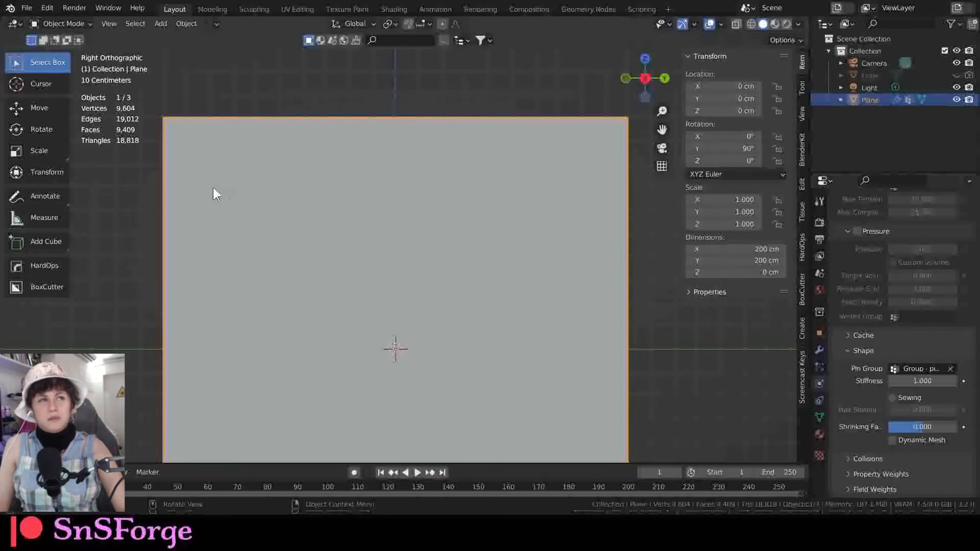
key("Tab")
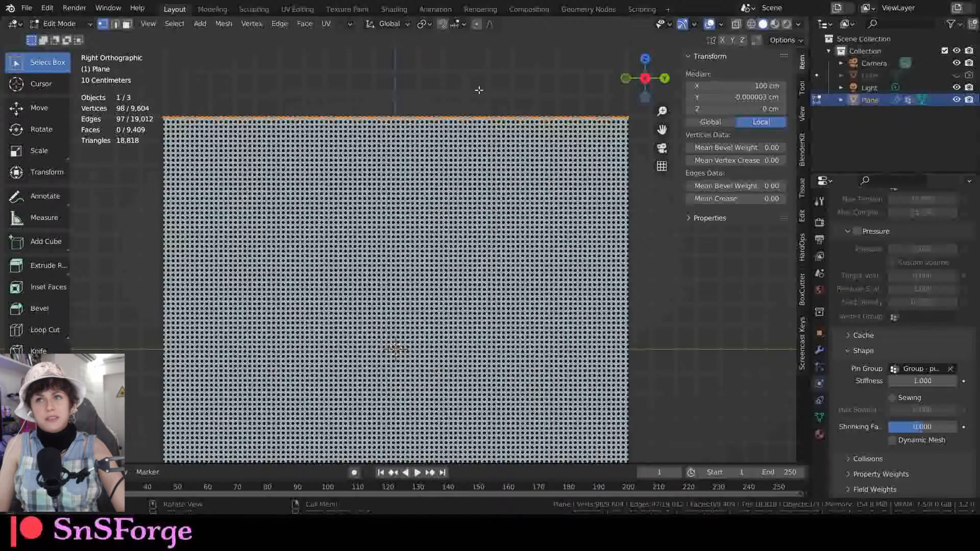
Add Basis and Key 1 shape keys, then edit the mesh of Key 1
key("Tab")
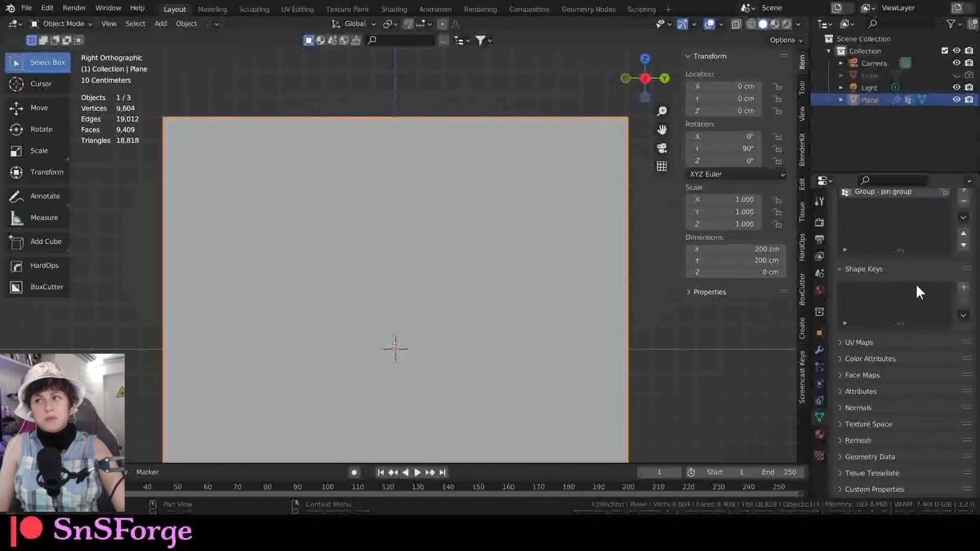
mouse_move(964, 289)
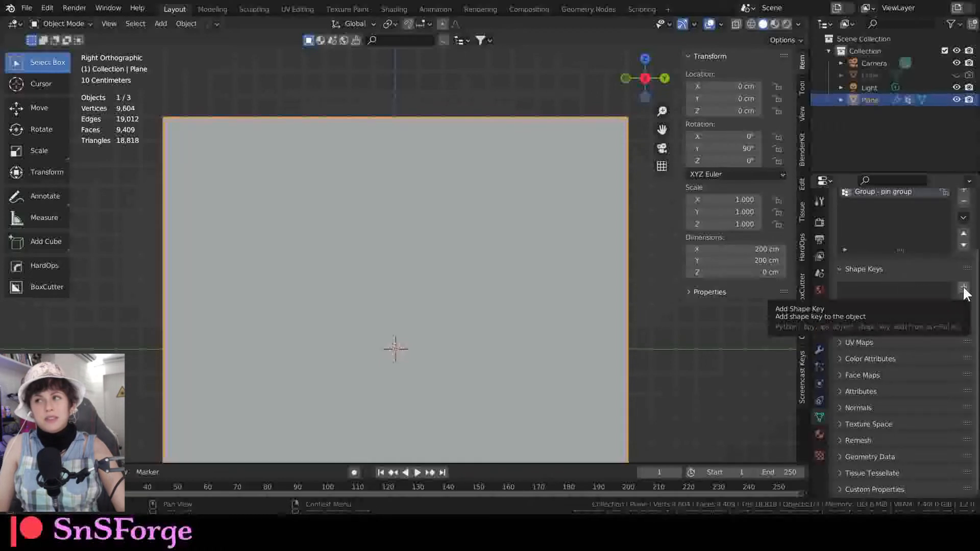
left_click(963, 289)
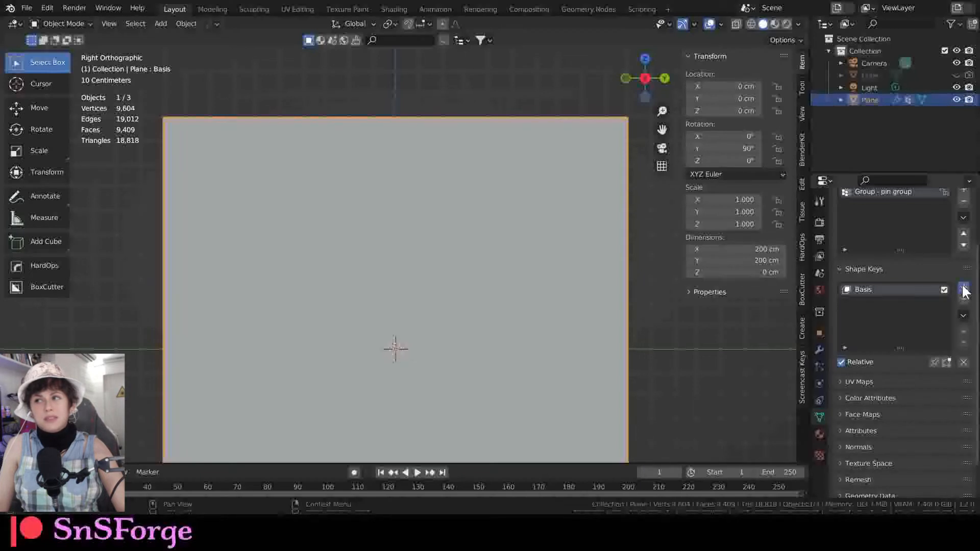
left_click(964, 286)
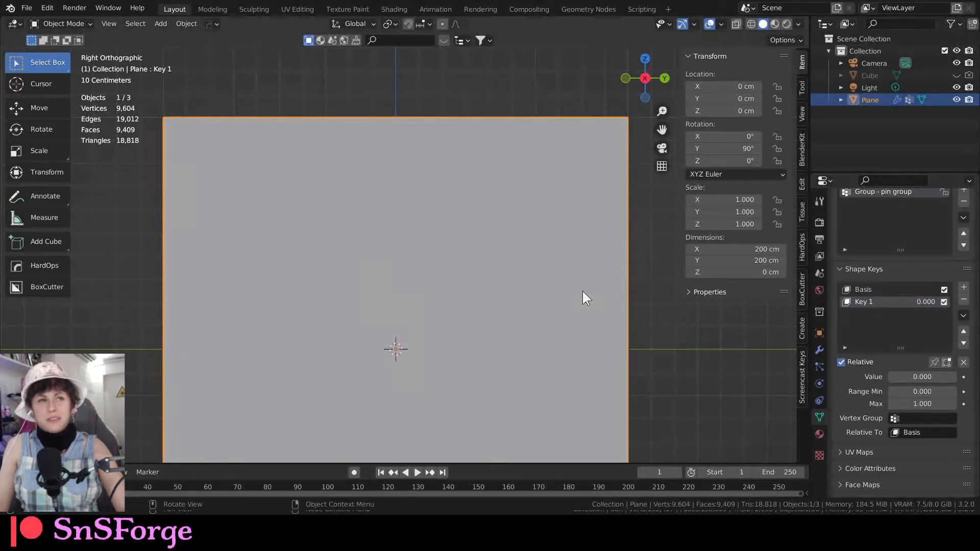
key("Tab")
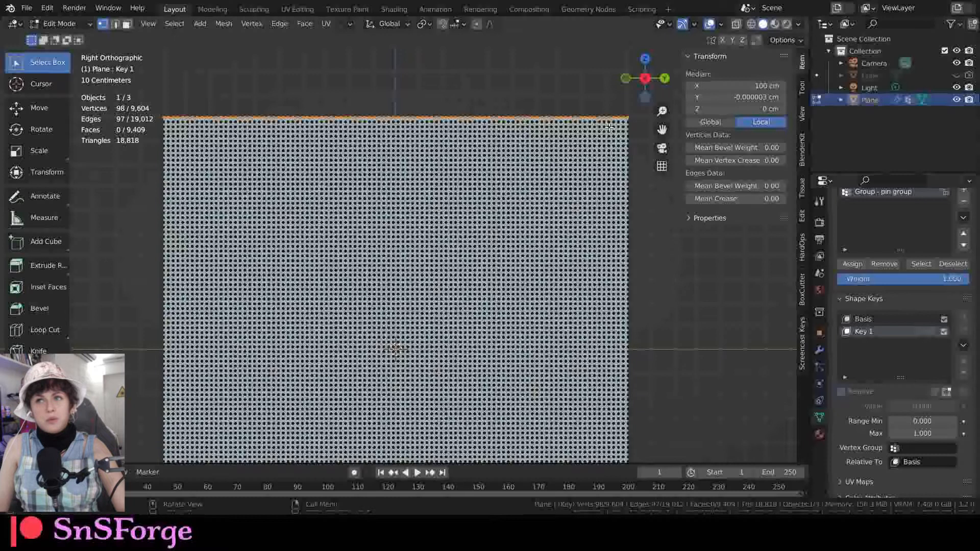
mouse_move(512, 129)
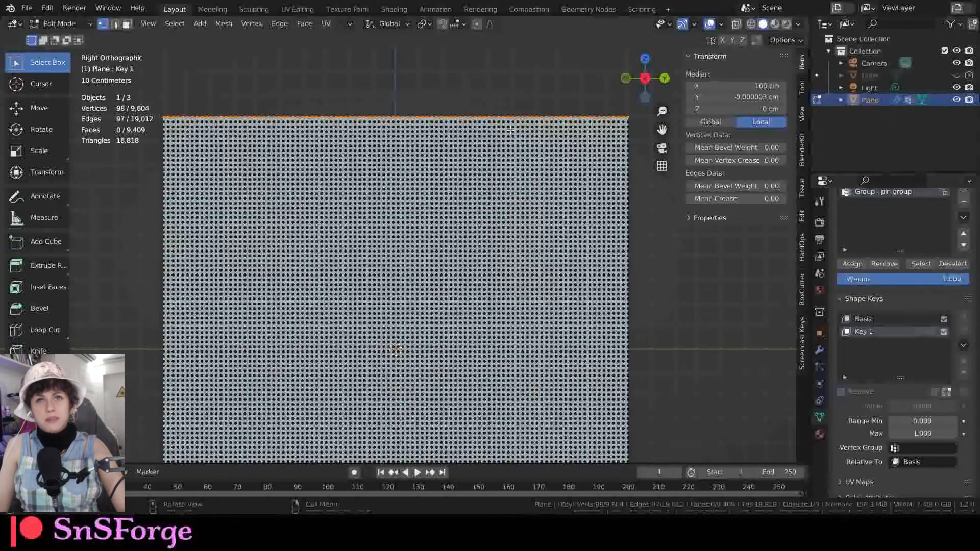
mouse_move(211, 106)
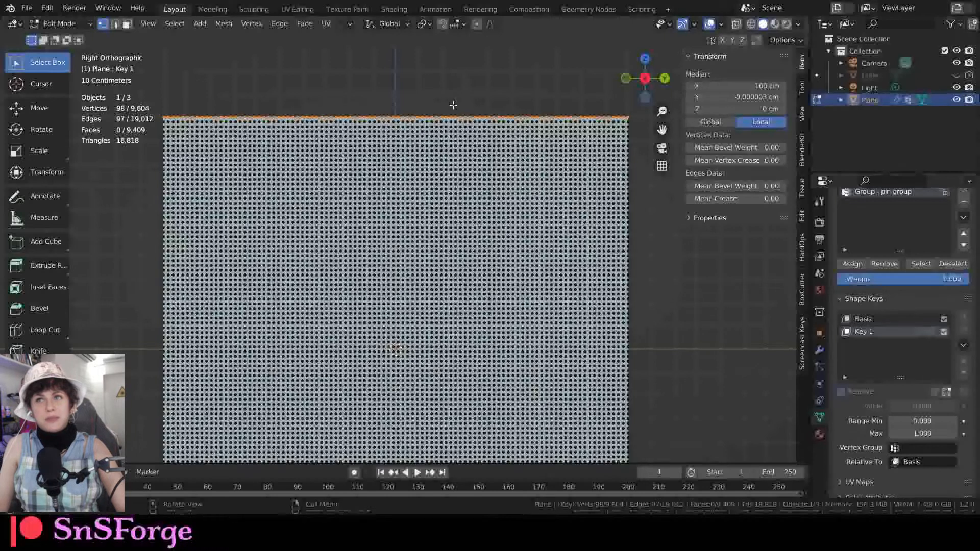
mouse_move(237, 164)
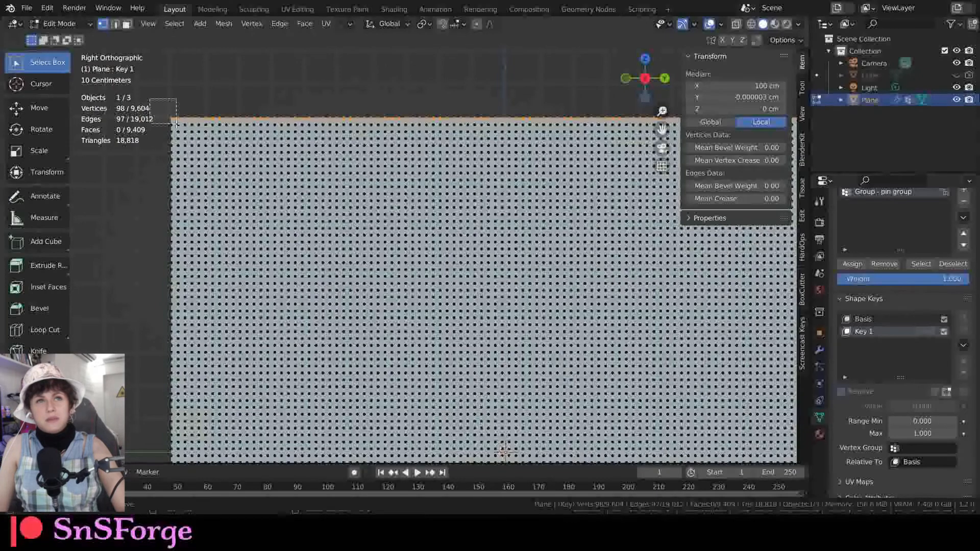
Place the 3D cursor on the plane's top-left corner vertex
left_click(173, 117)
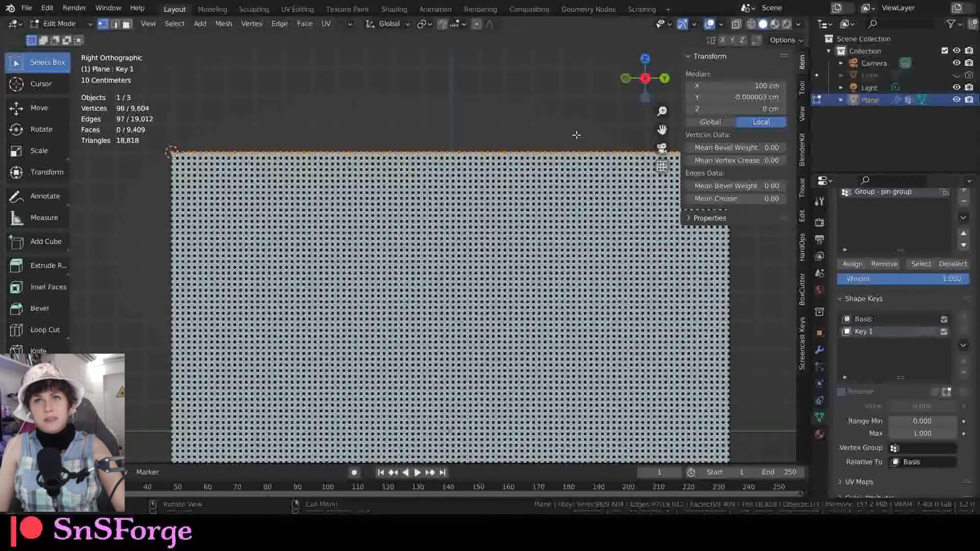
left_click(424, 23)
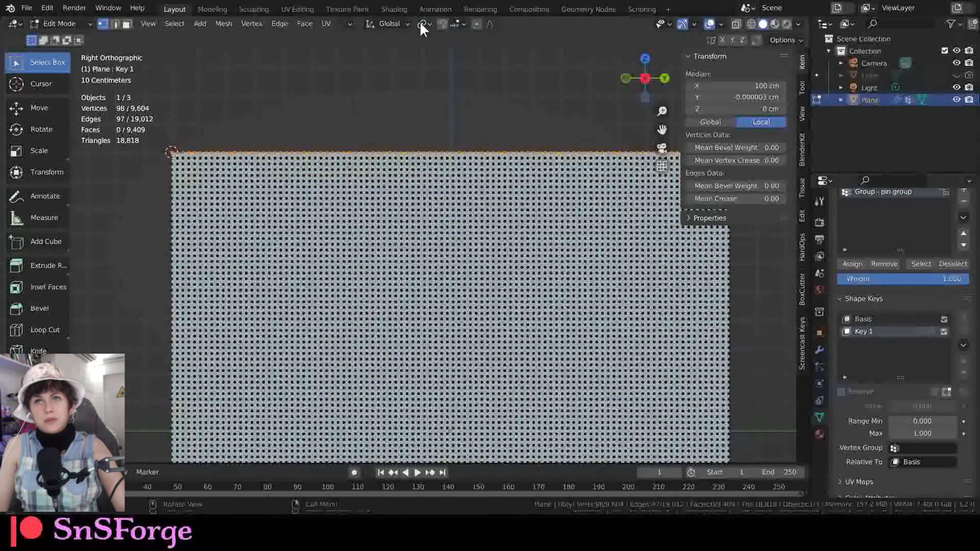
mouse_move(422, 24)
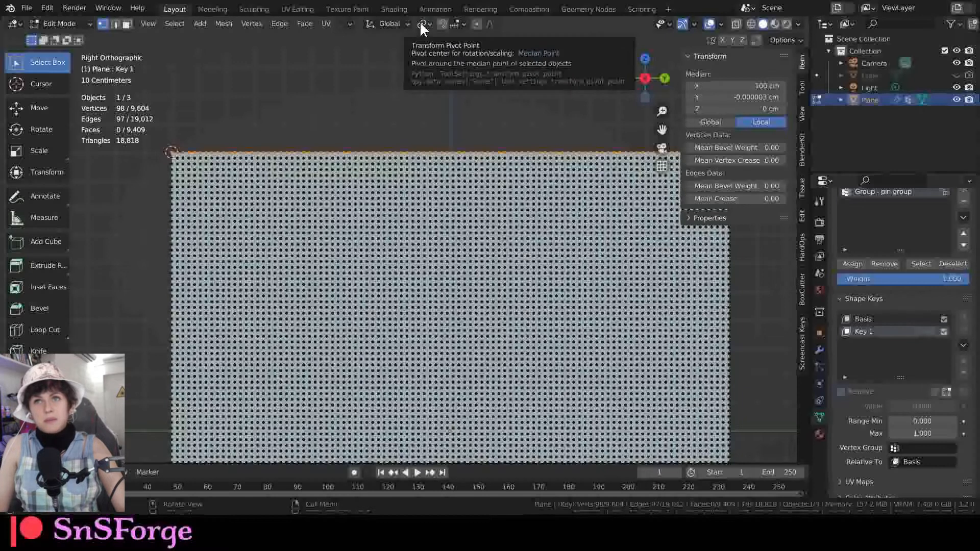
Scale Key 1's top vertex row to 0.2 on Y around the 3D cursor, then return to Object Mode
left_click(424, 23)
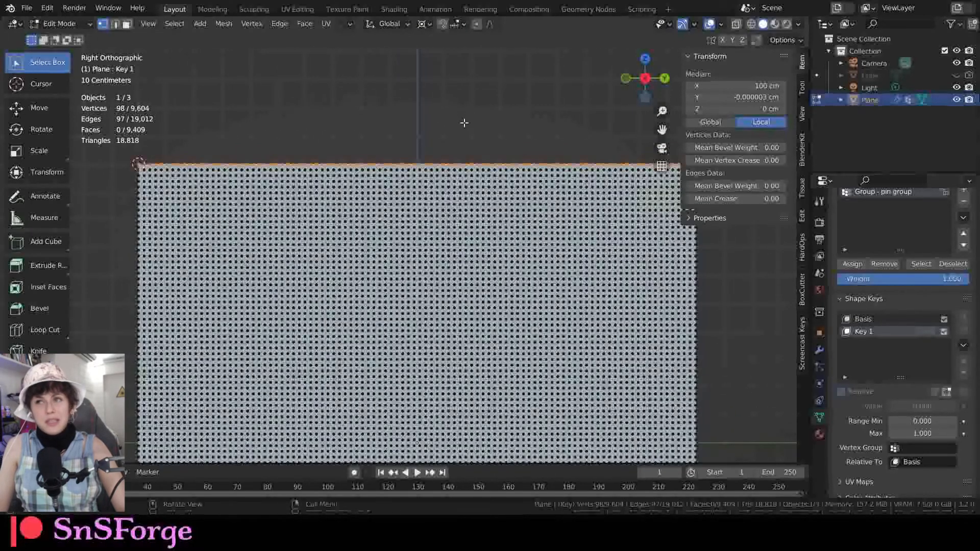
key("s")
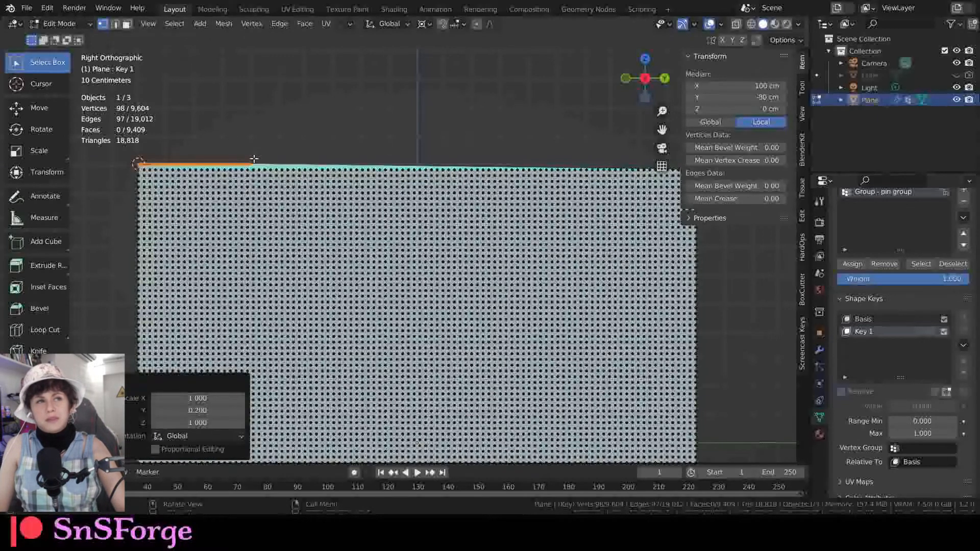
key("Tab")
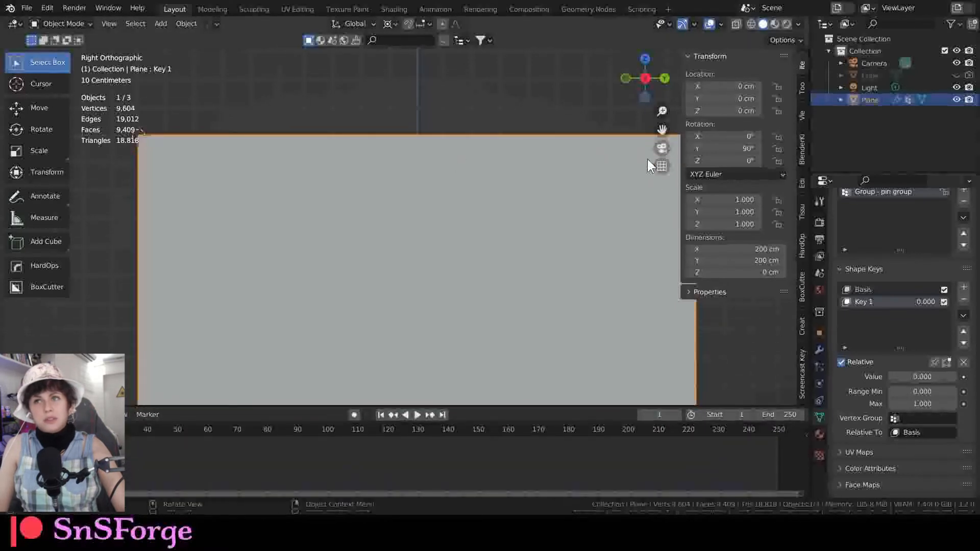
mouse_move(547, 197)
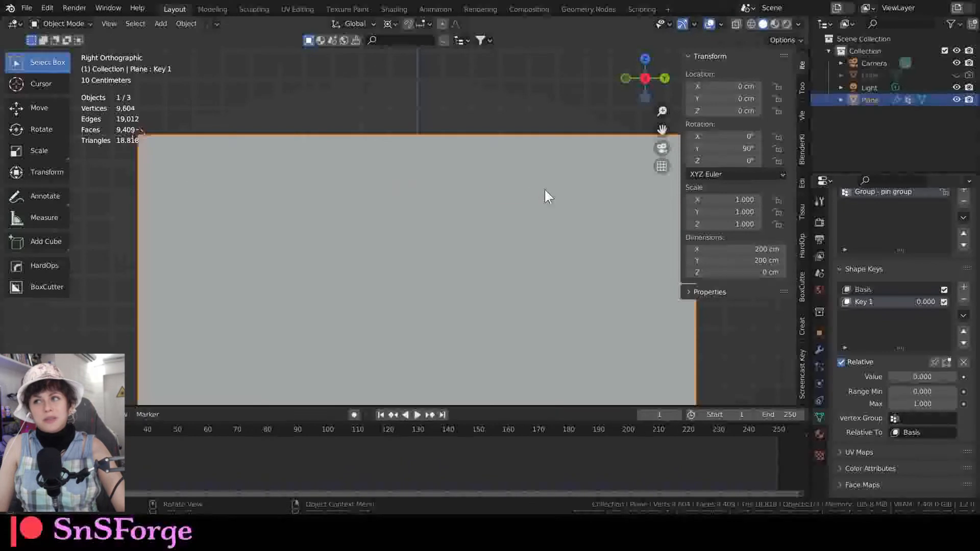
mouse_move(543, 181)
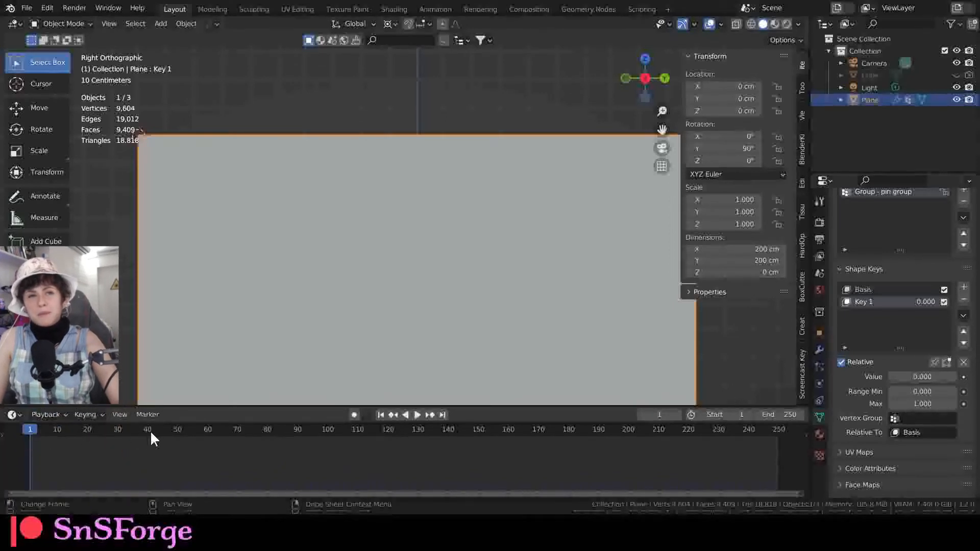
mouse_move(68, 435)
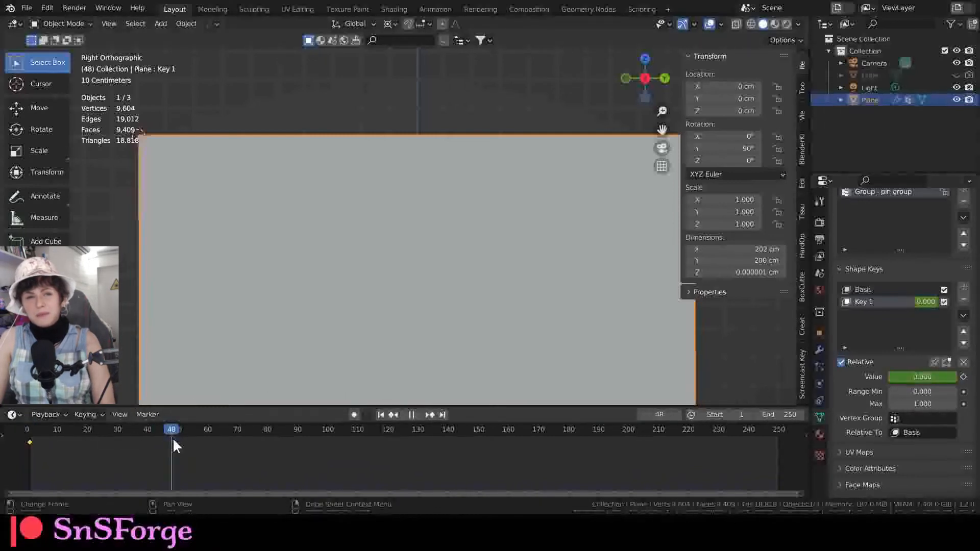
Keyframe Key 1's shape key value at 0.2 on frame 50
left_click(178, 429)
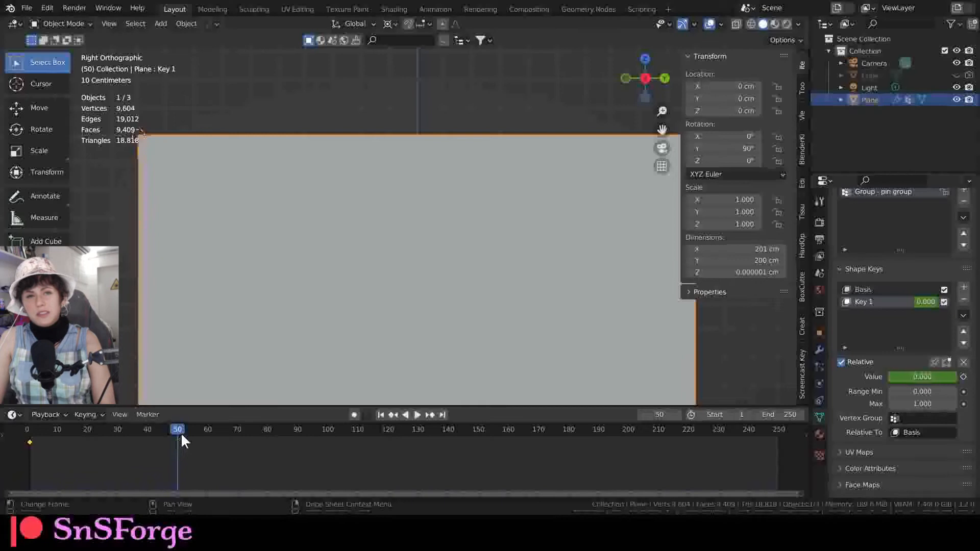
double_click(921, 376)
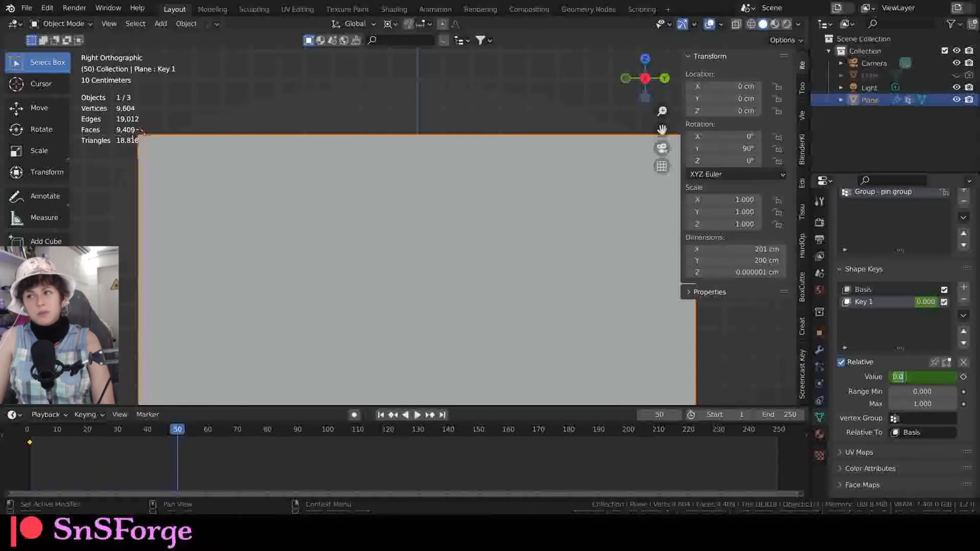
type("200")
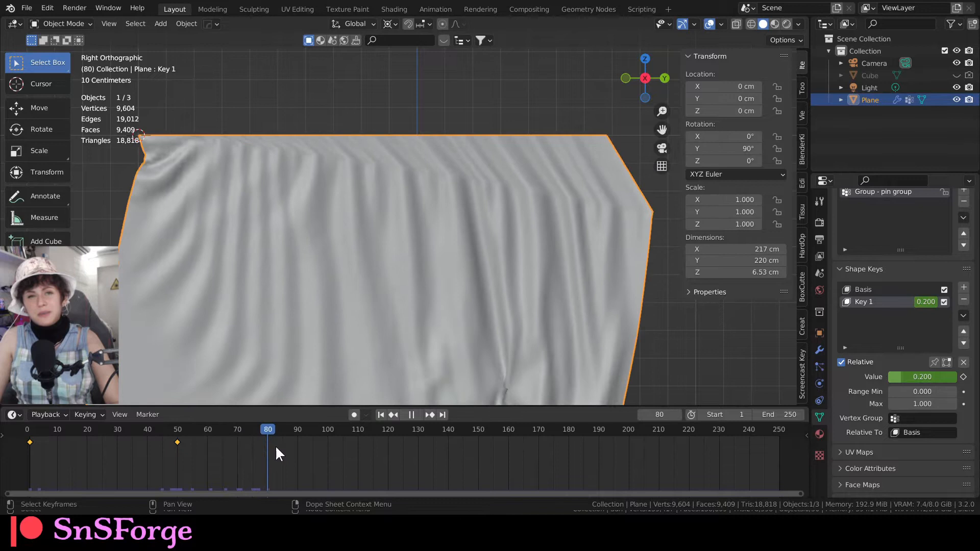
left_click(294, 429)
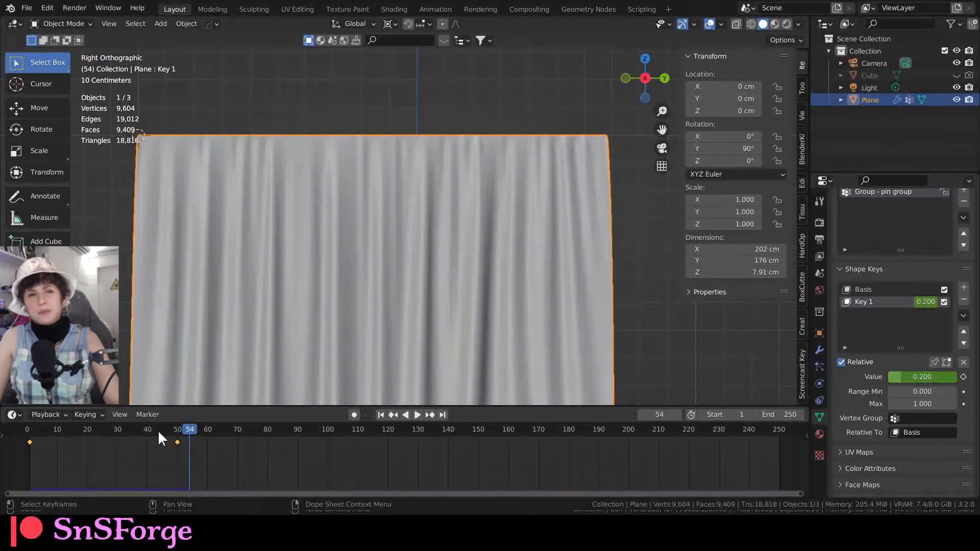
Keyframe Key 1 at 0.200 on frame 80 and play the curtain animation to frame 135
left_click(416, 414)
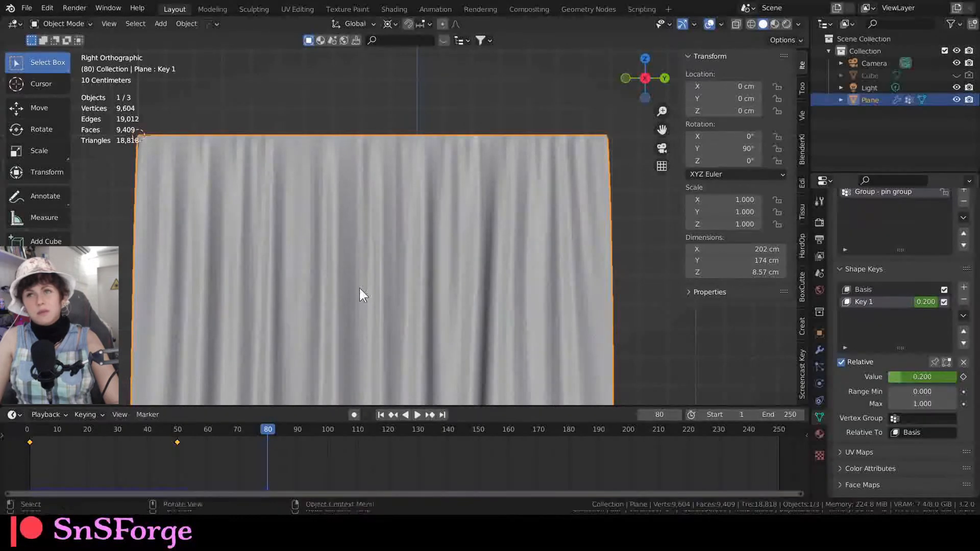
mouse_move(556, 339)
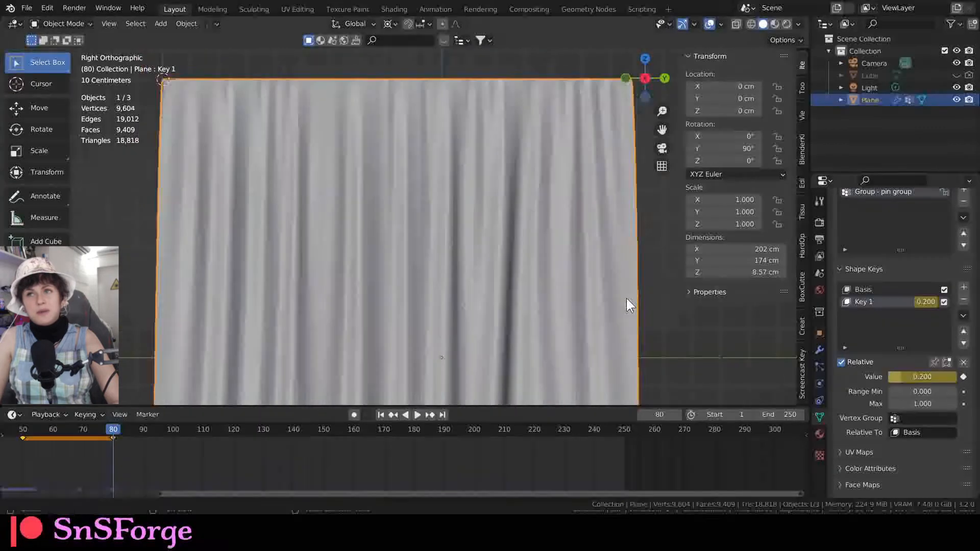
scroll("down", 3)
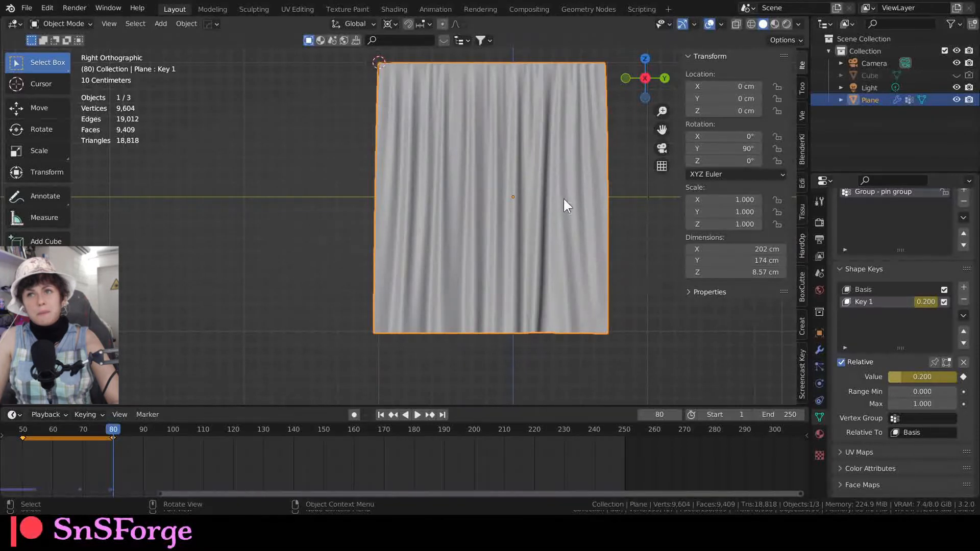
mouse_move(475, 221)
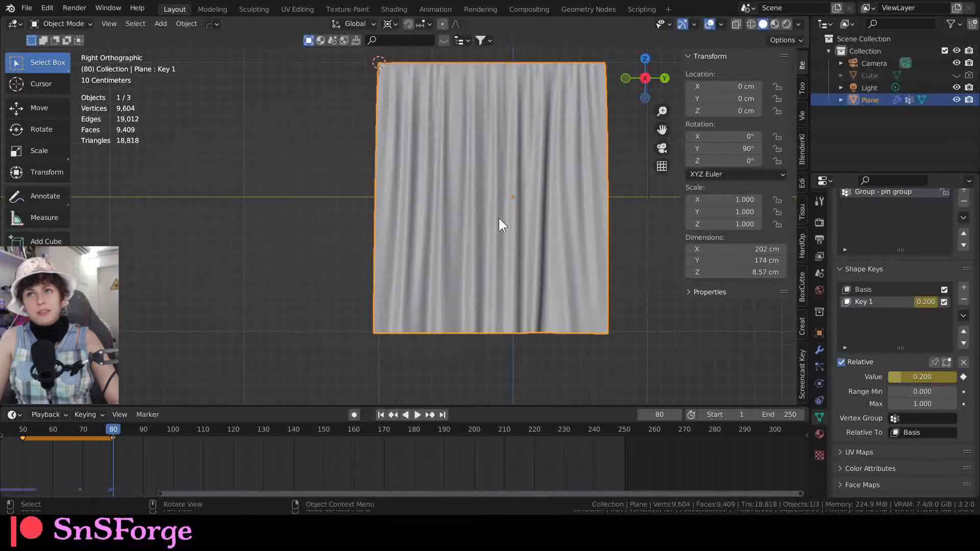
mouse_move(598, 105)
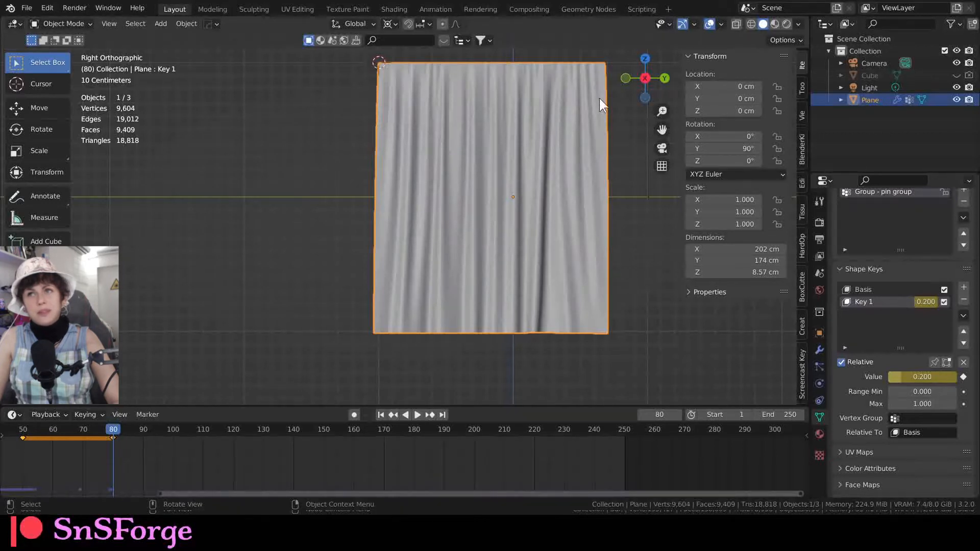
mouse_move(153, 443)
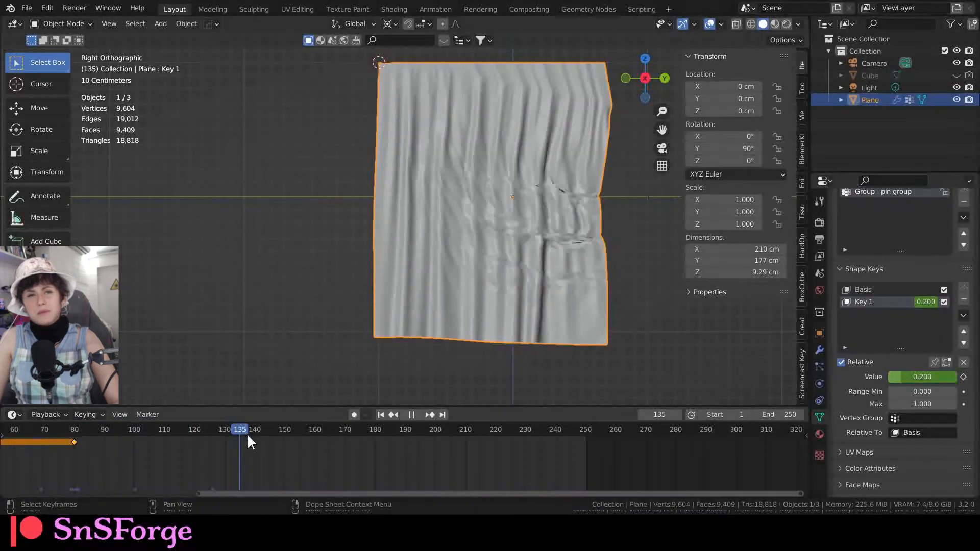
Stop at frame 140, raise Key 1 to 0.930, and show the Cloth physics settings
left_click(254, 429)
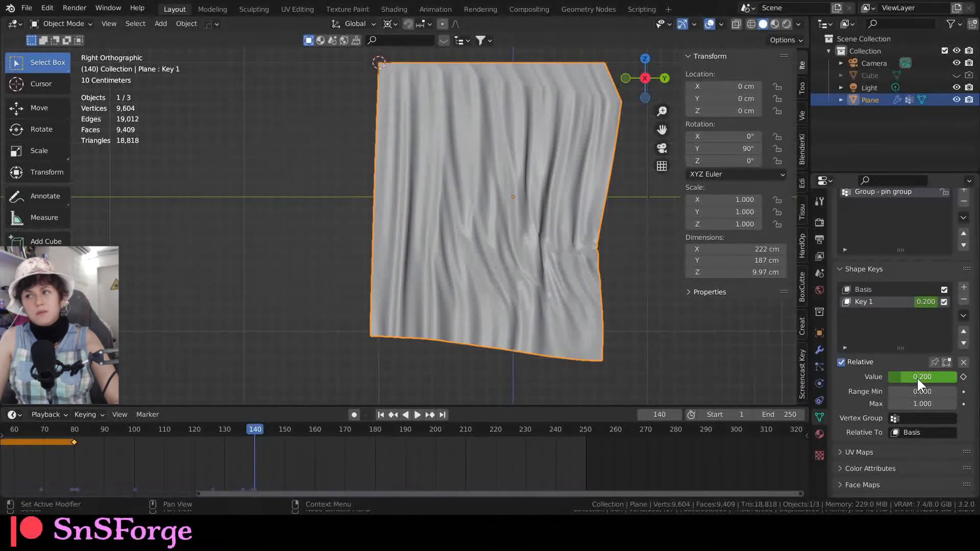
left_click_drag(906, 376, 927, 376)
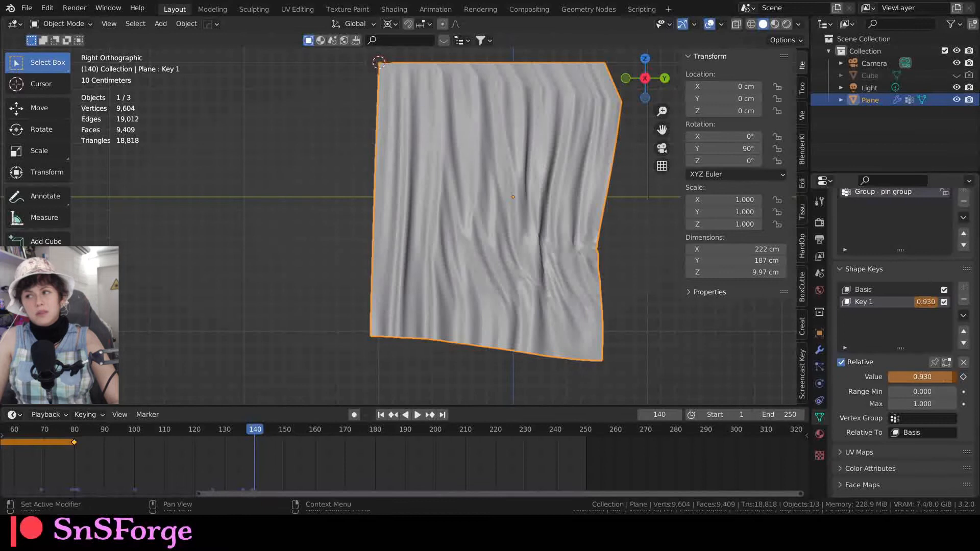
left_click(921, 376)
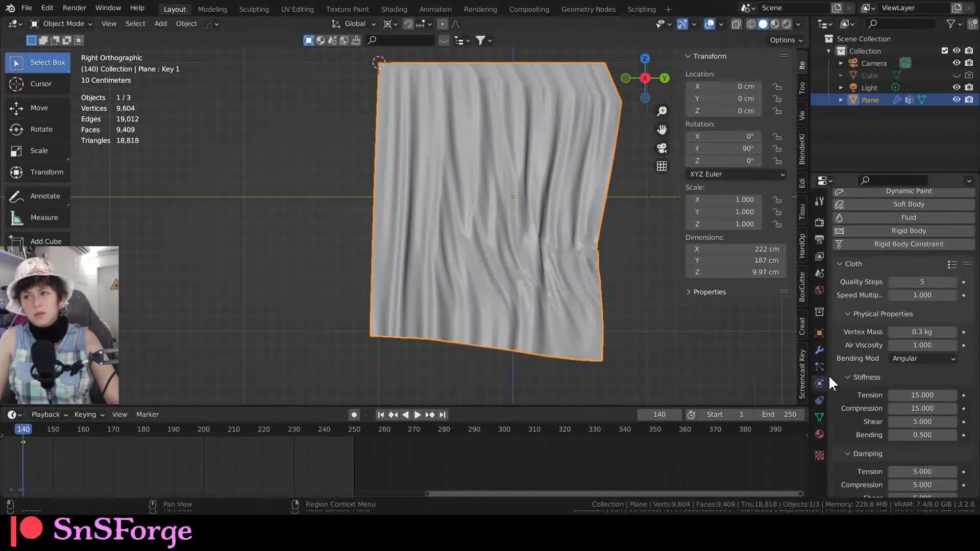
mouse_move(824, 399)
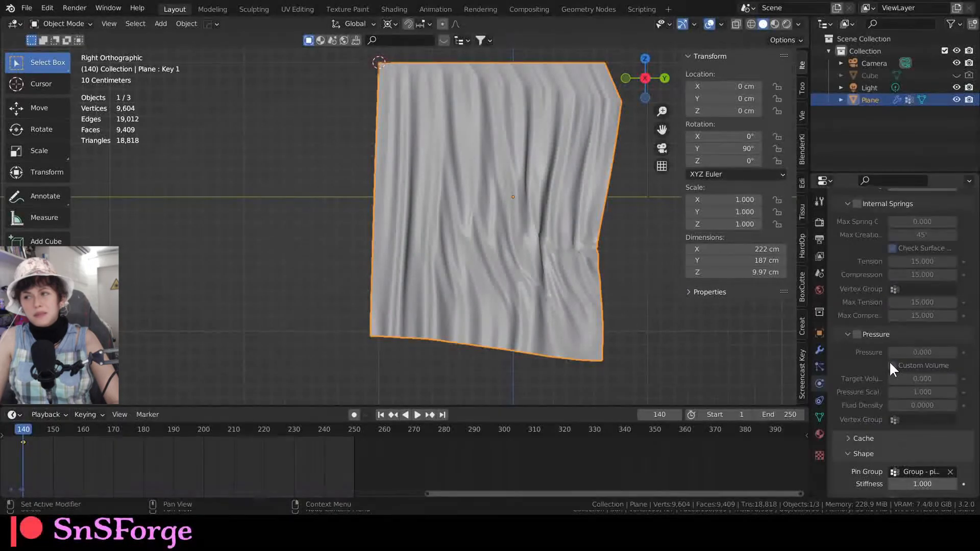
In the Cloth Cache panel, set the simulation End frame to 200 for baking
scroll("down", 3)
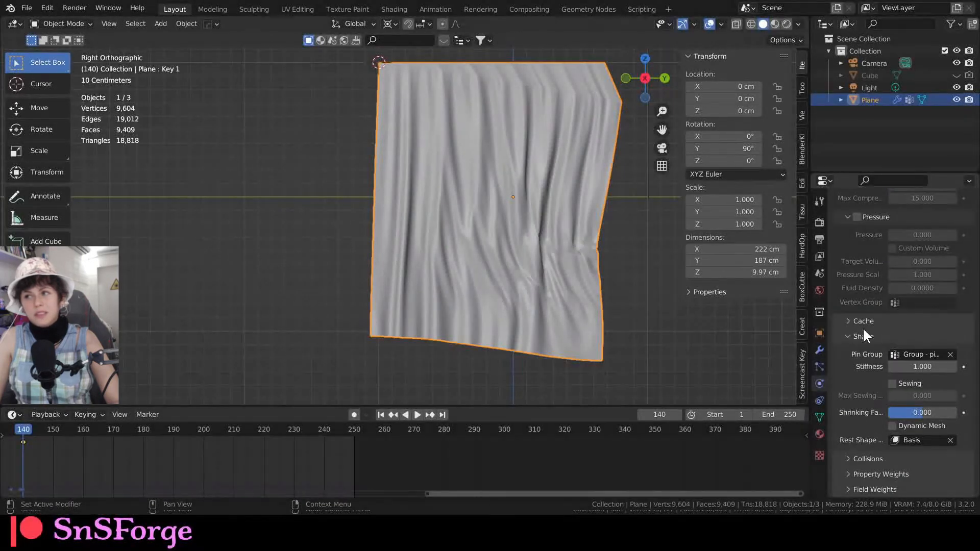
left_click(862, 320)
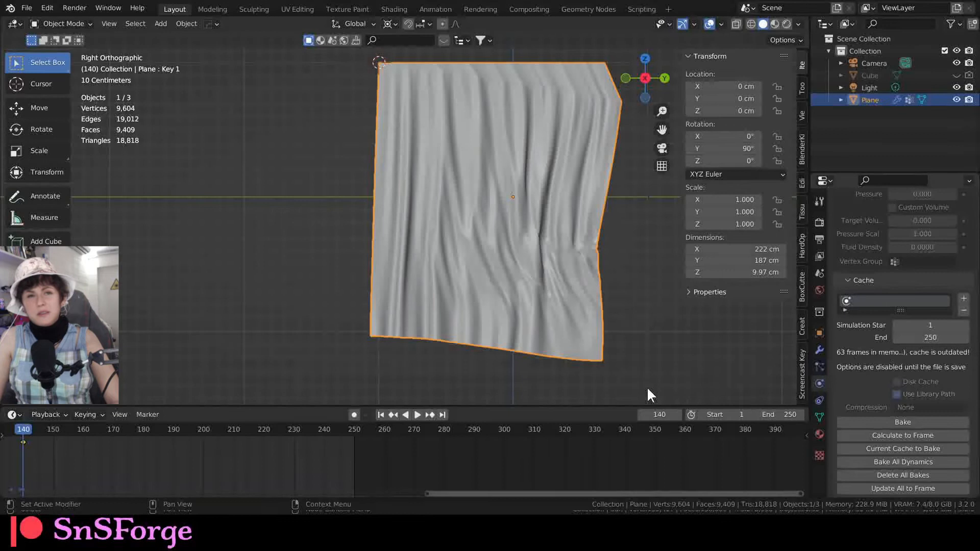
left_click(930, 337)
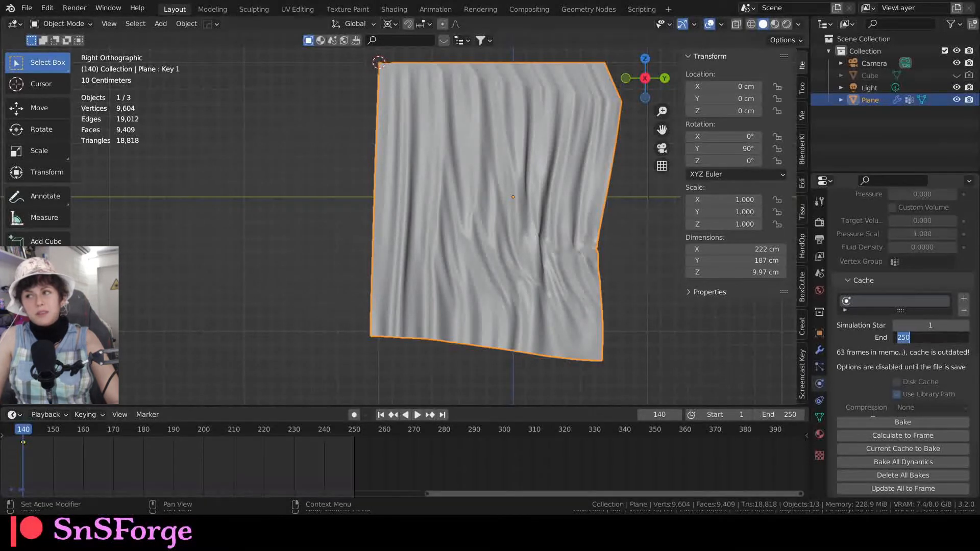
type("200")
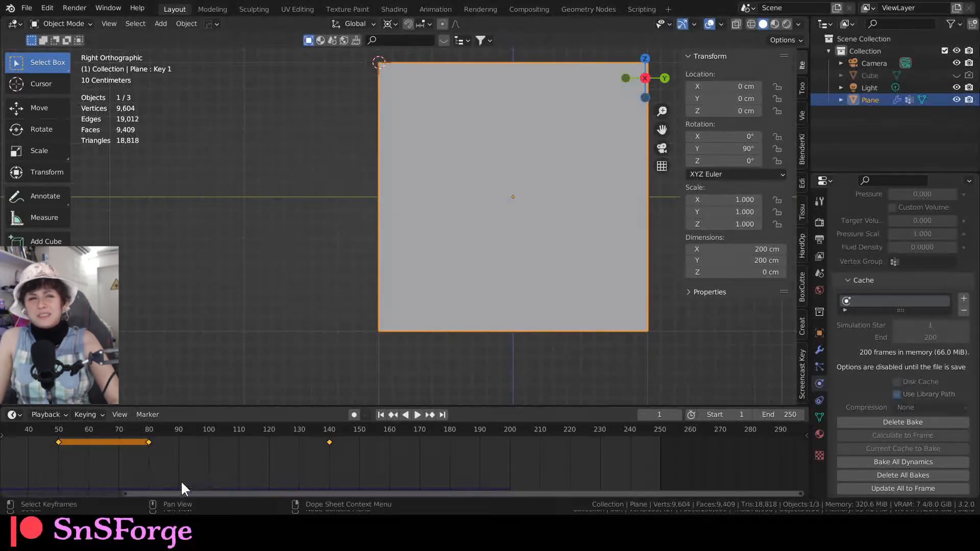
mouse_move(231, 6)
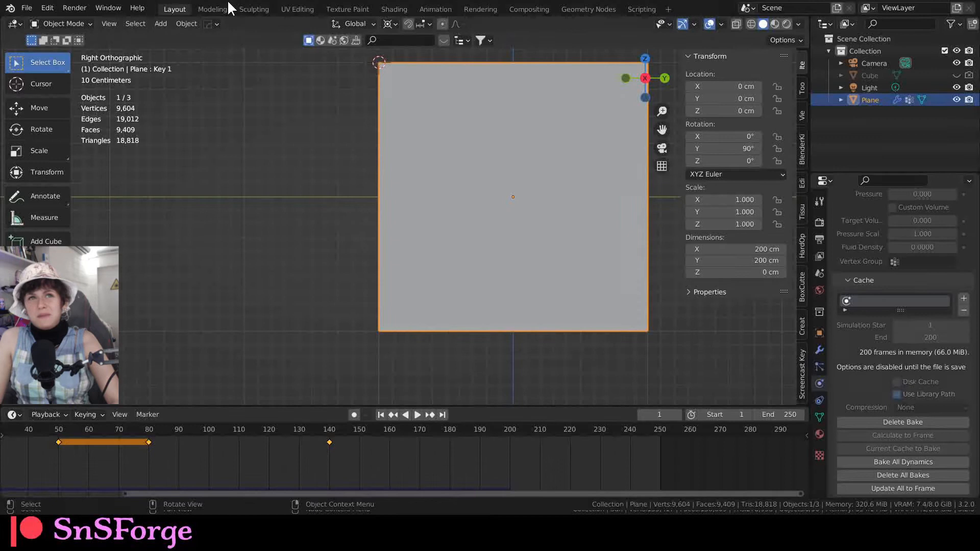
mouse_move(381, 414)
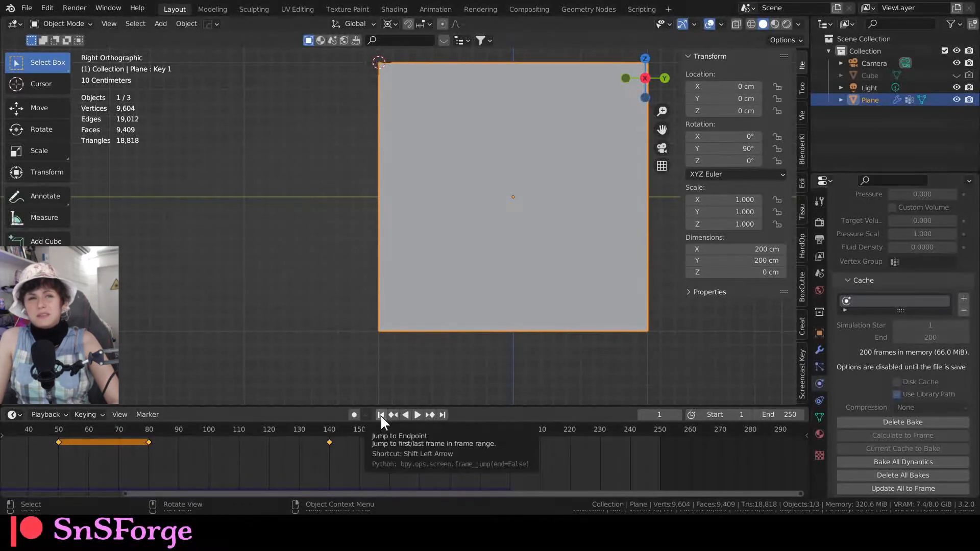
Play back the baked curtain and scrub through frames 118, 53 and 50
left_click(417, 415)
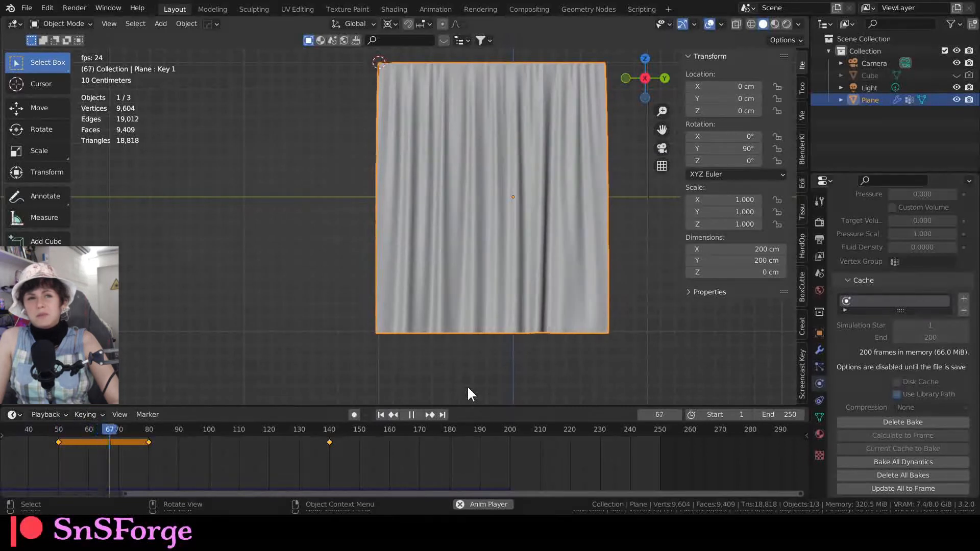
left_click(429, 414)
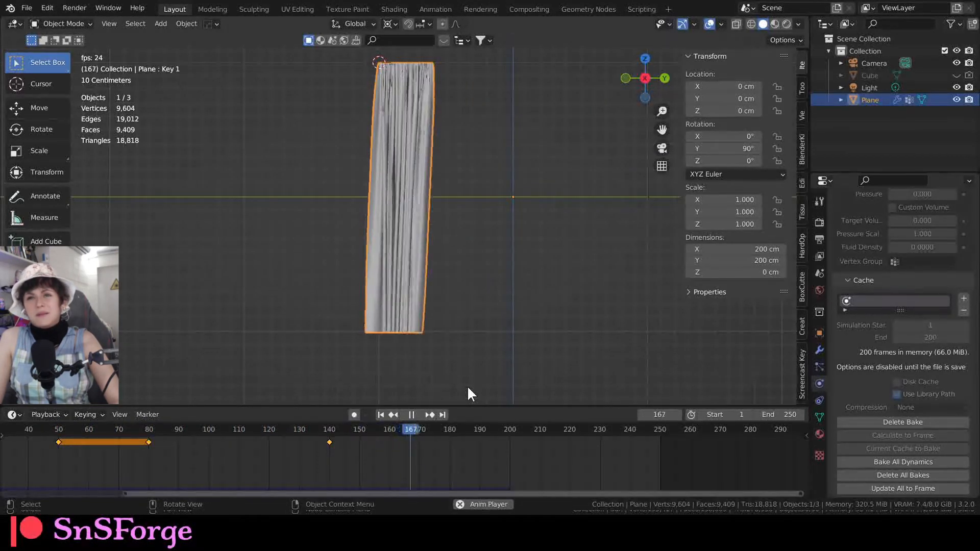
left_click(262, 428)
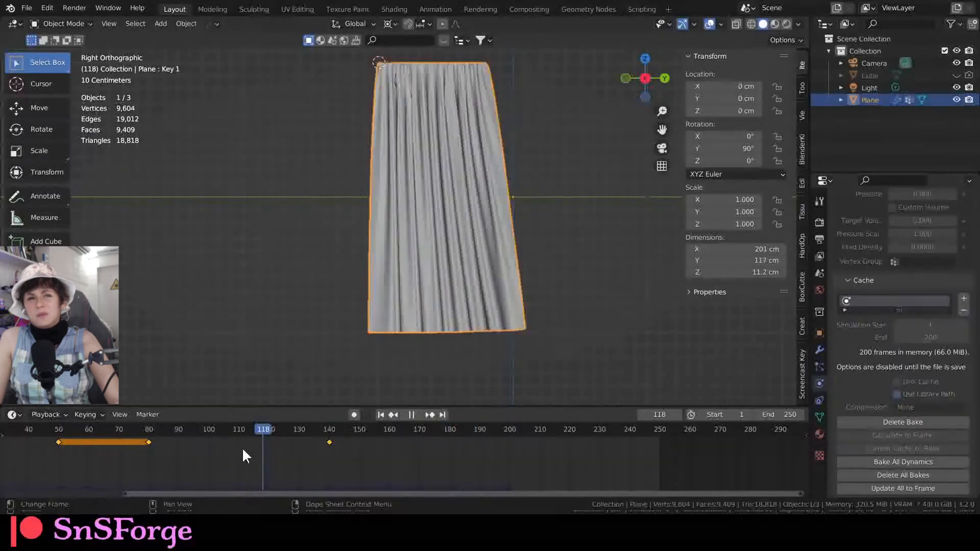
left_click(67, 429)
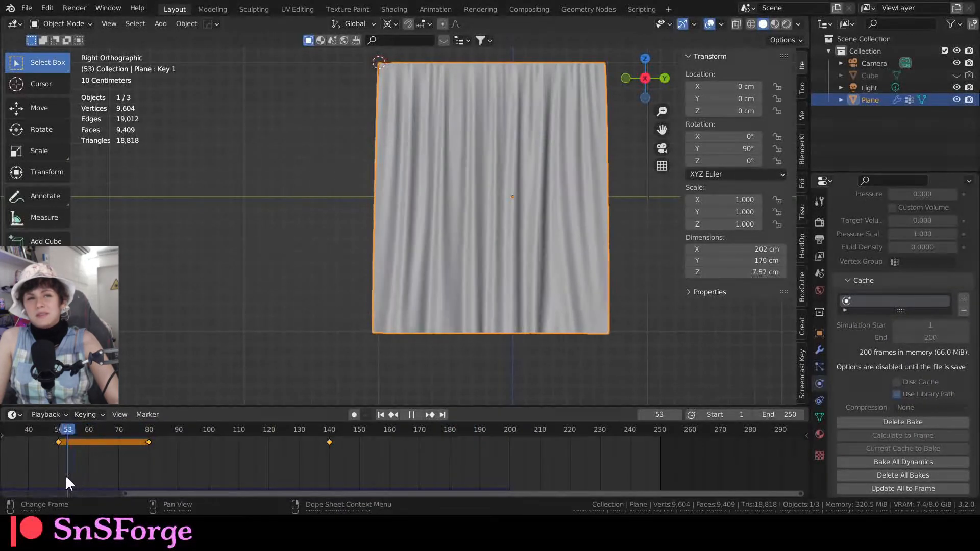
left_click(59, 428)
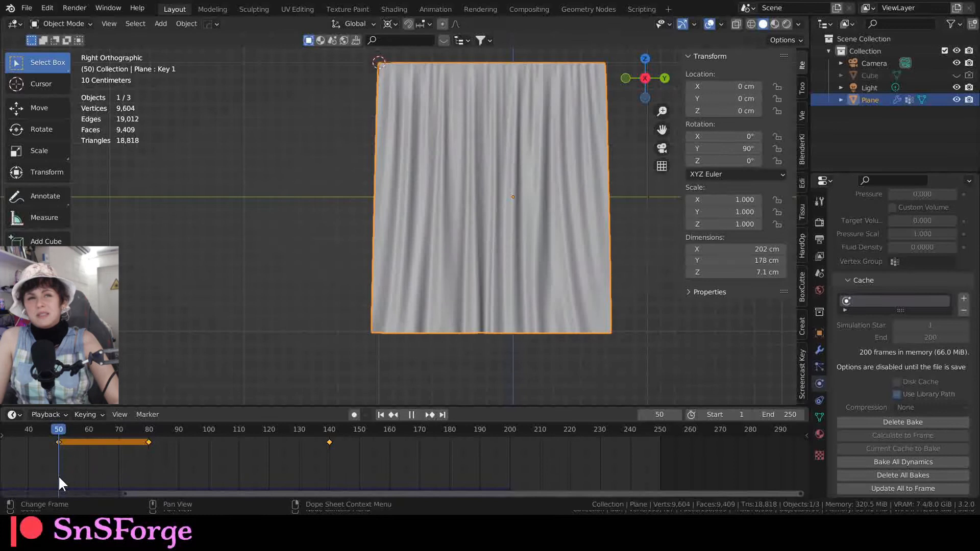
Go to frame 80 and make it the scene's start frame
left_click(148, 428)
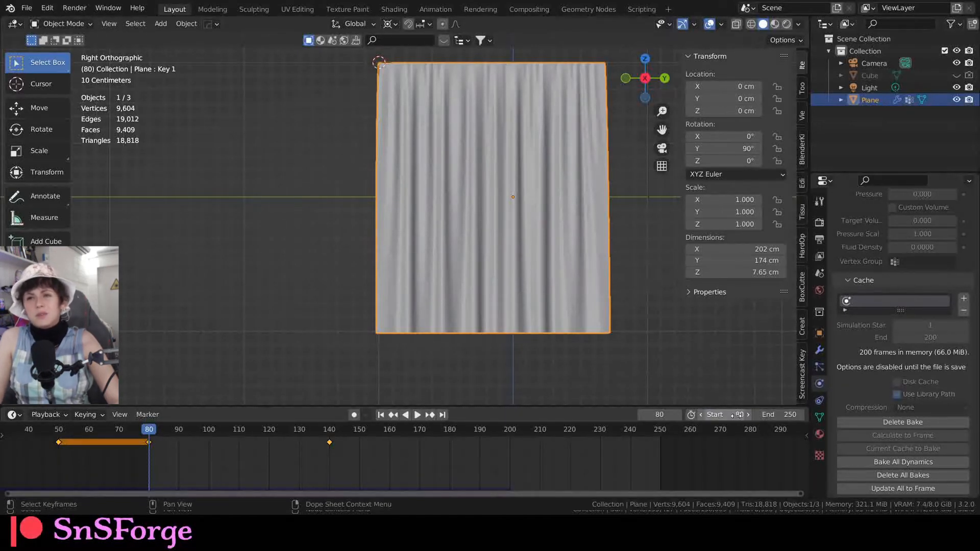
left_click(417, 415)
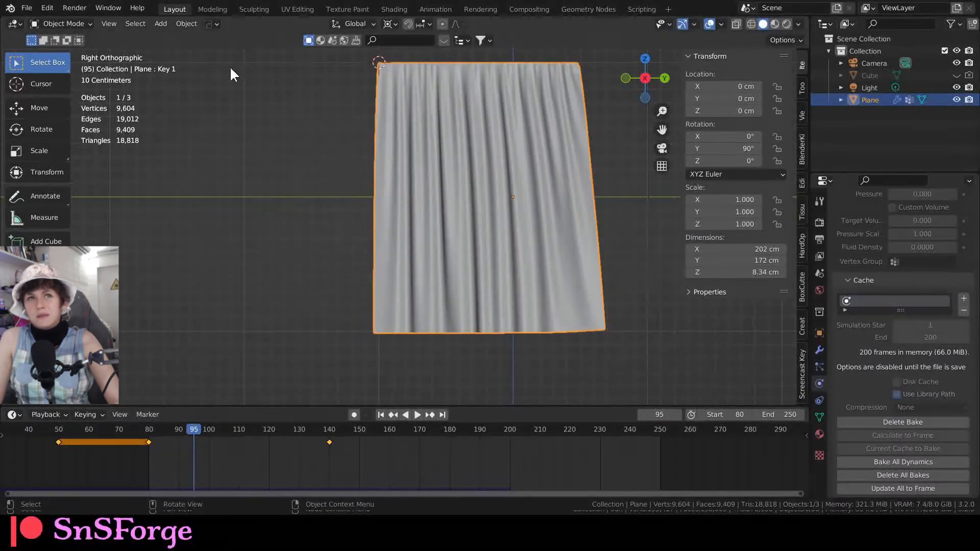
left_click(159, 24)
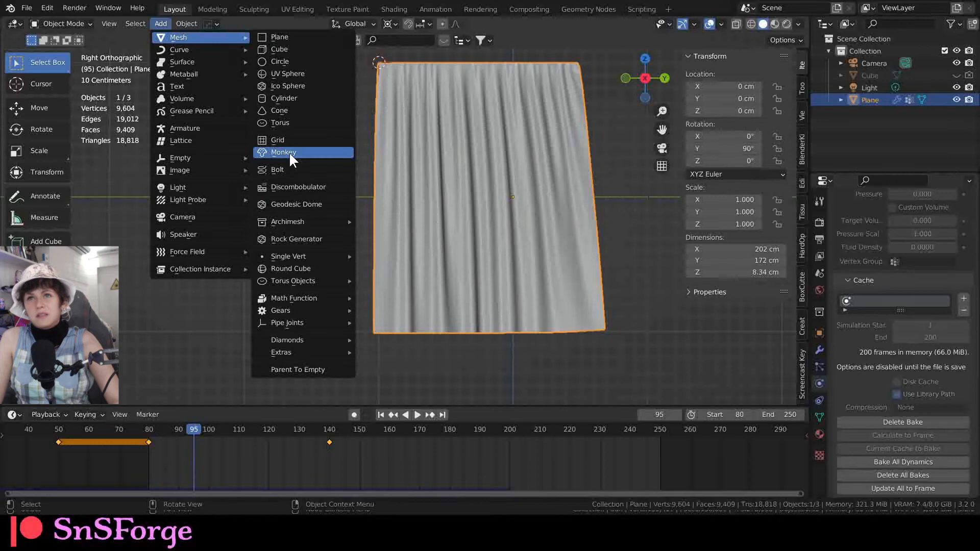
Add a Suzanne head with a level-2 Subdivision Surface modifier and smooth shading
left_click(283, 152)
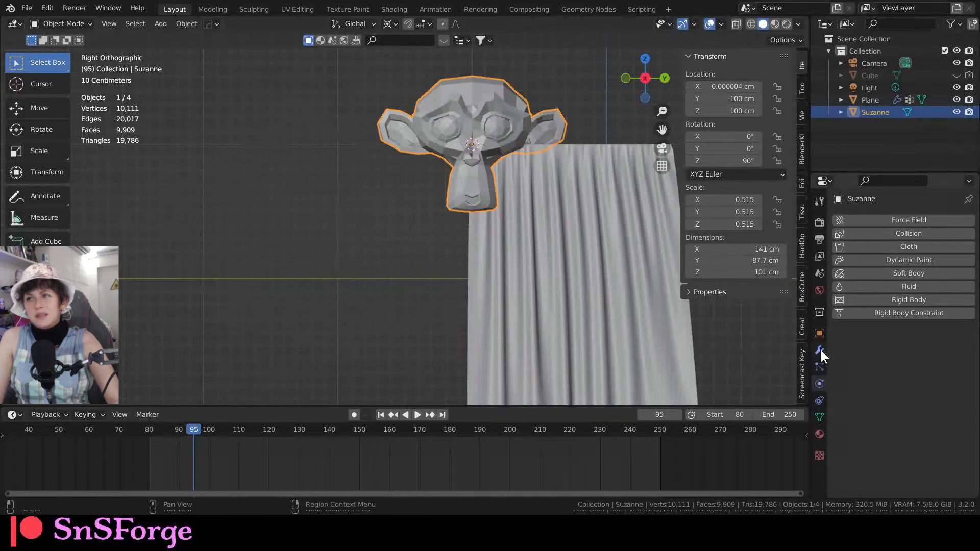
left_click(819, 349)
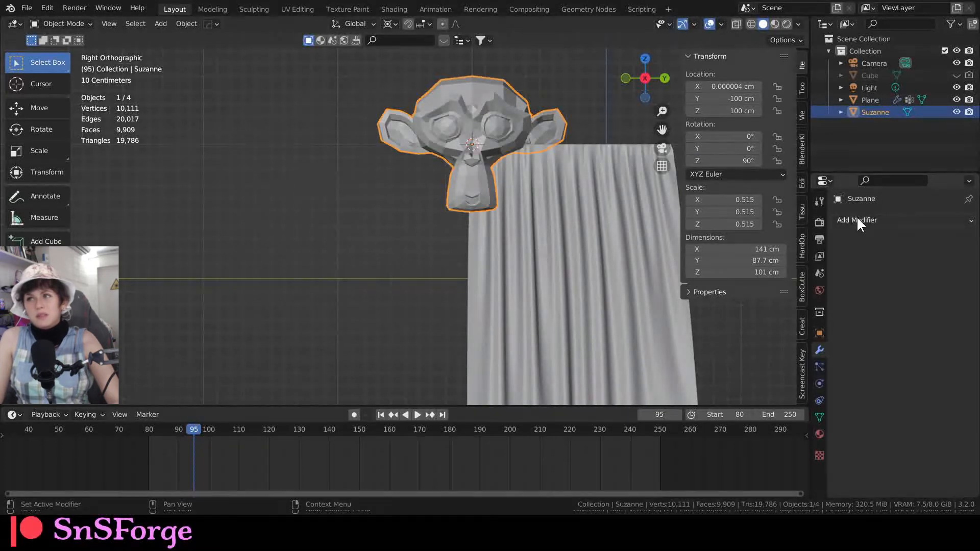
left_click(857, 220)
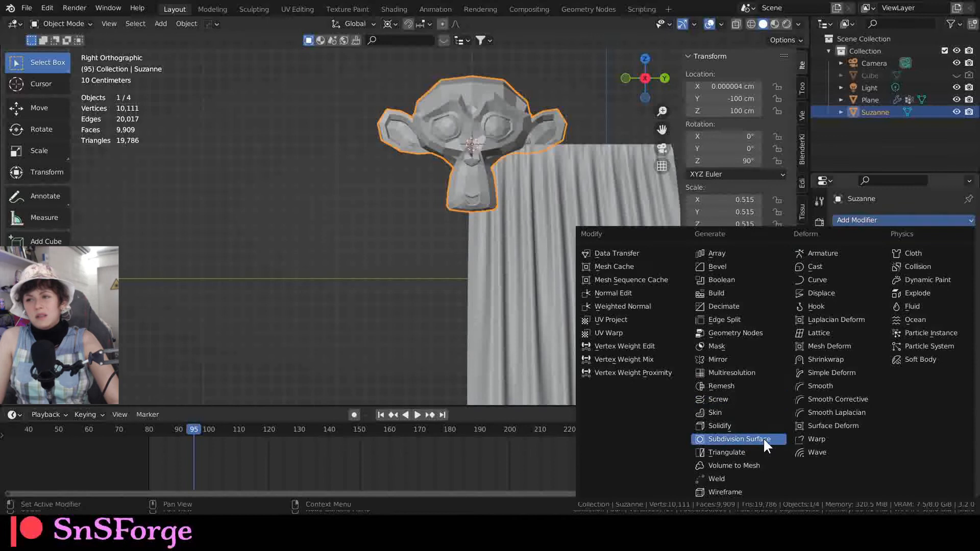
left_click(736, 439)
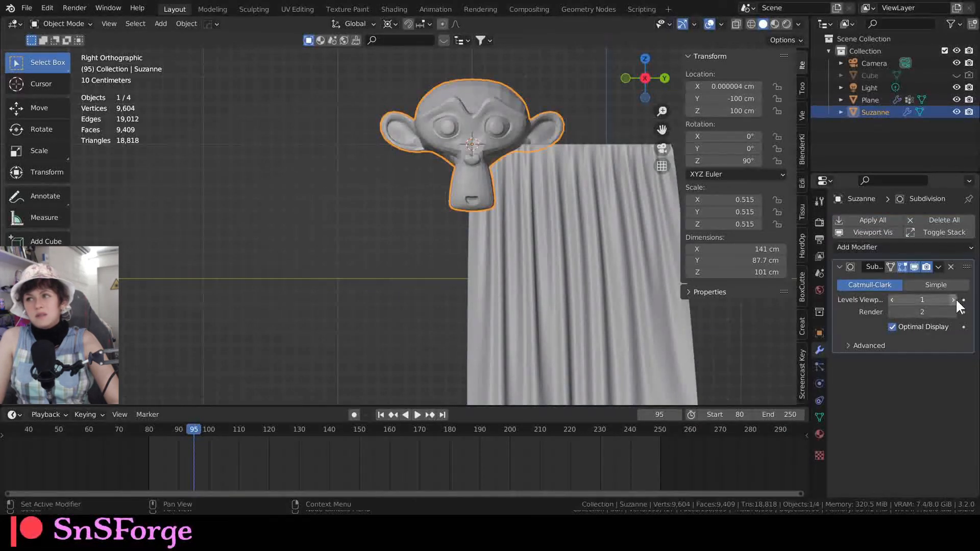
right_click(465, 143)
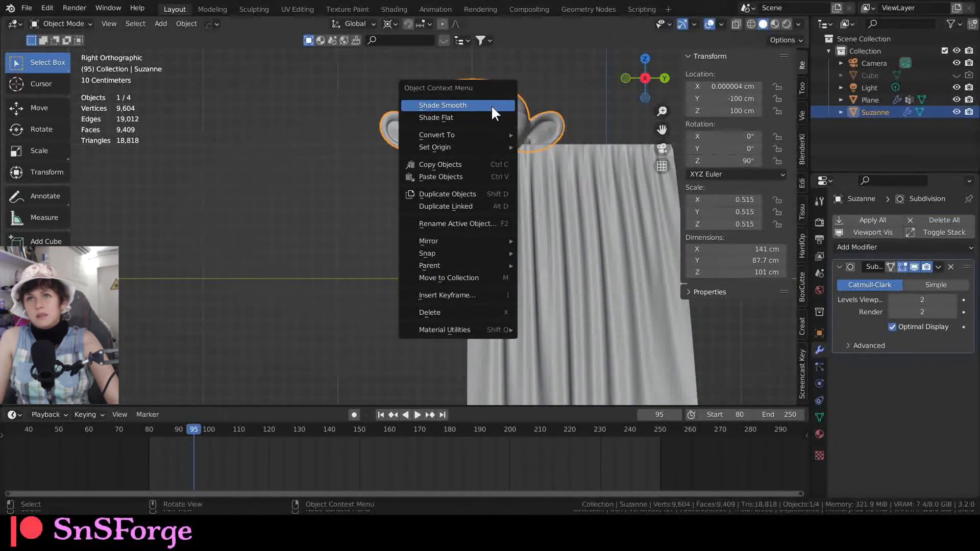
left_click(442, 105)
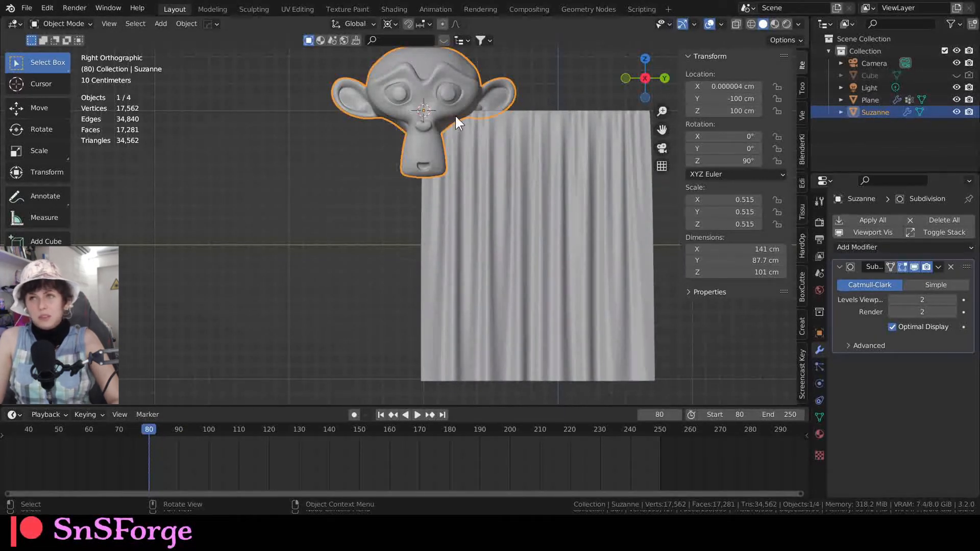
Move Suzanne behind the curtain and play the reveal until the cloth gathers aside
key("g")
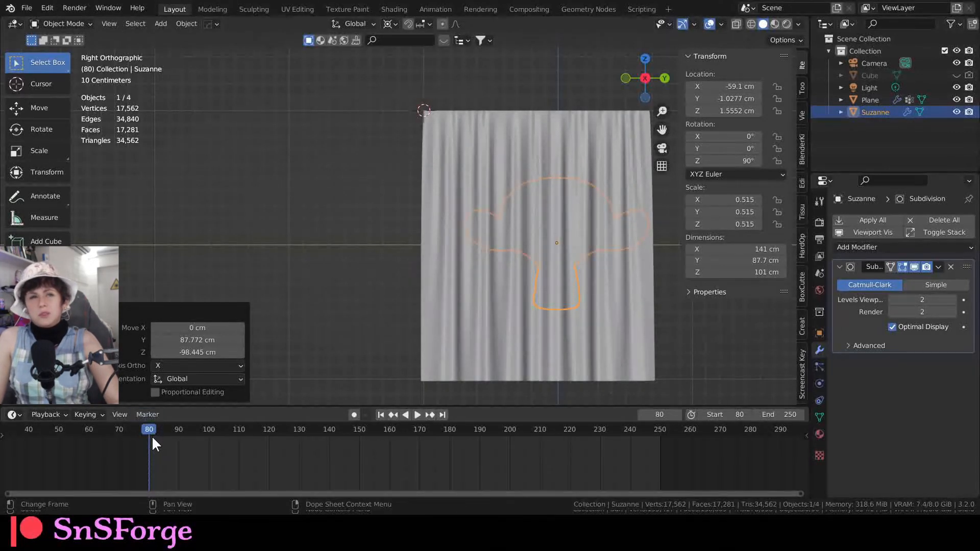
left_click(417, 414)
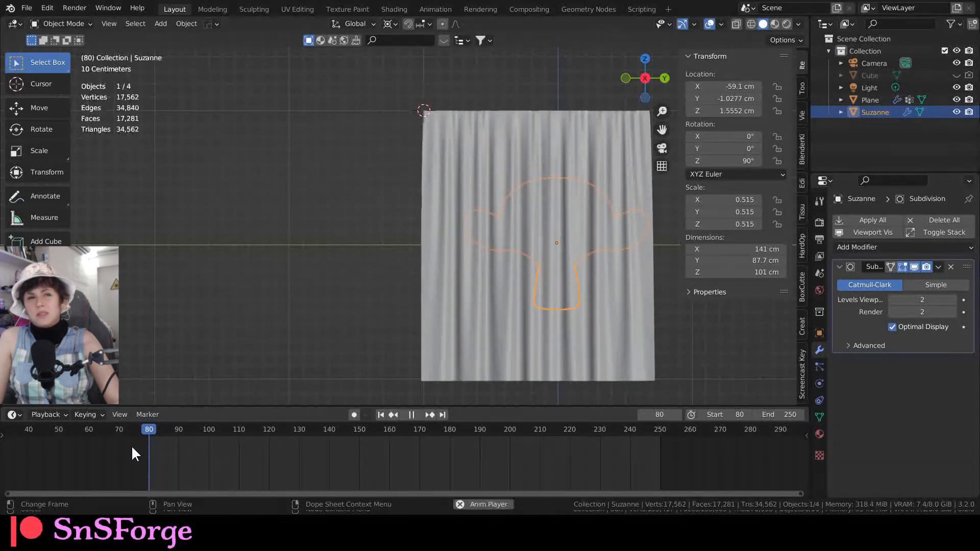
left_click(410, 414)
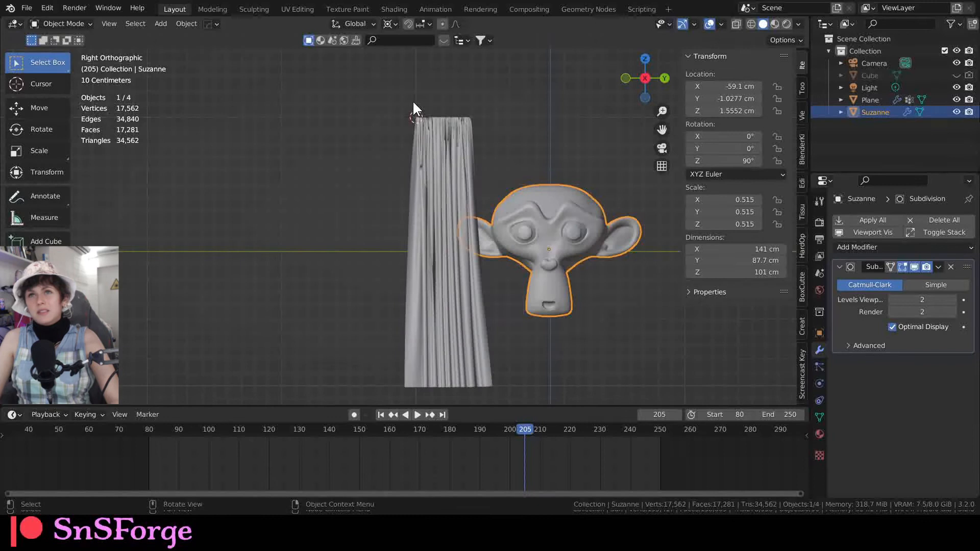
mouse_move(426, 170)
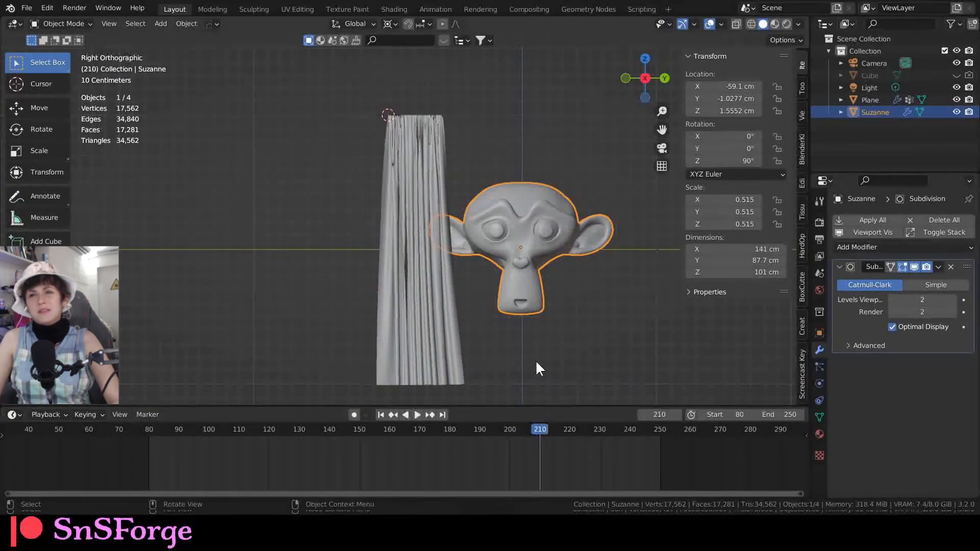
left_click(417, 414)
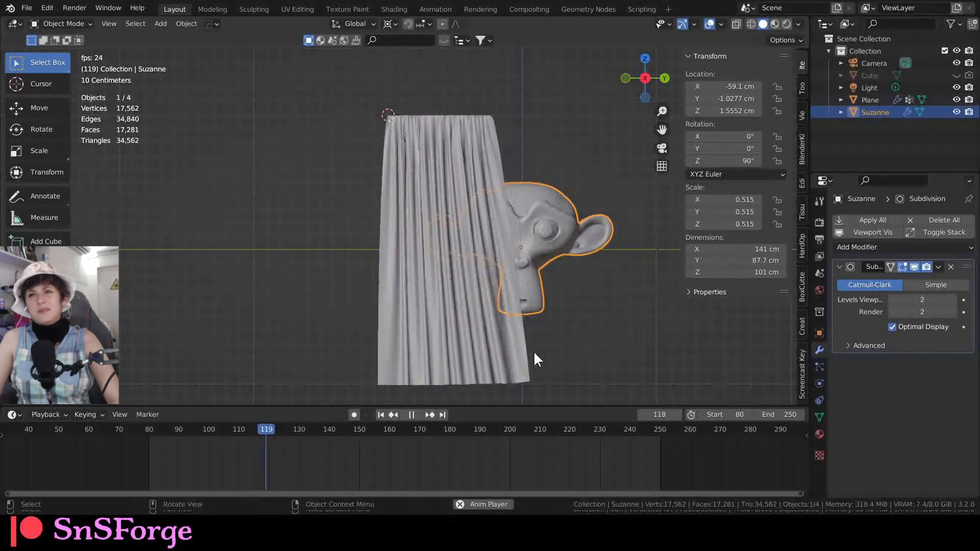
left_click(419, 429)
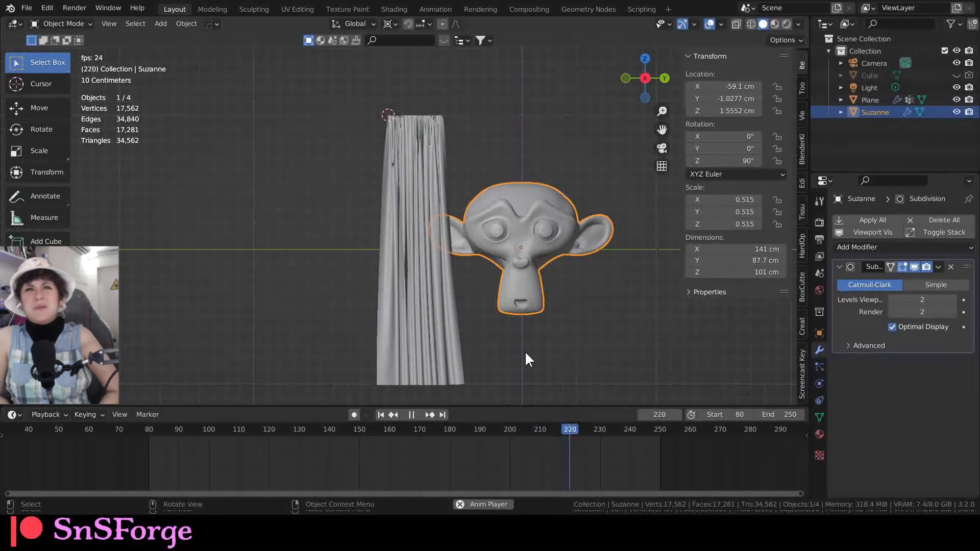
left_click(206, 429)
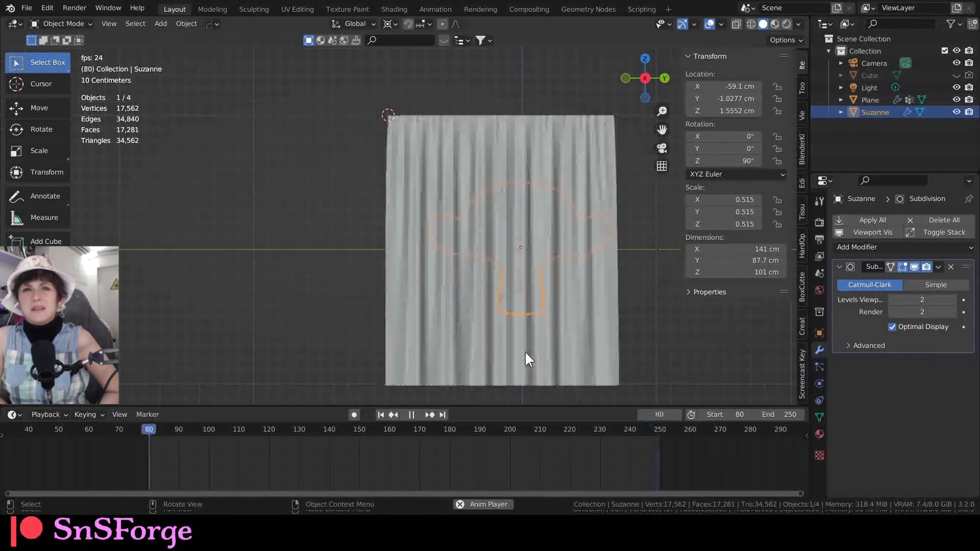
left_click(411, 414)
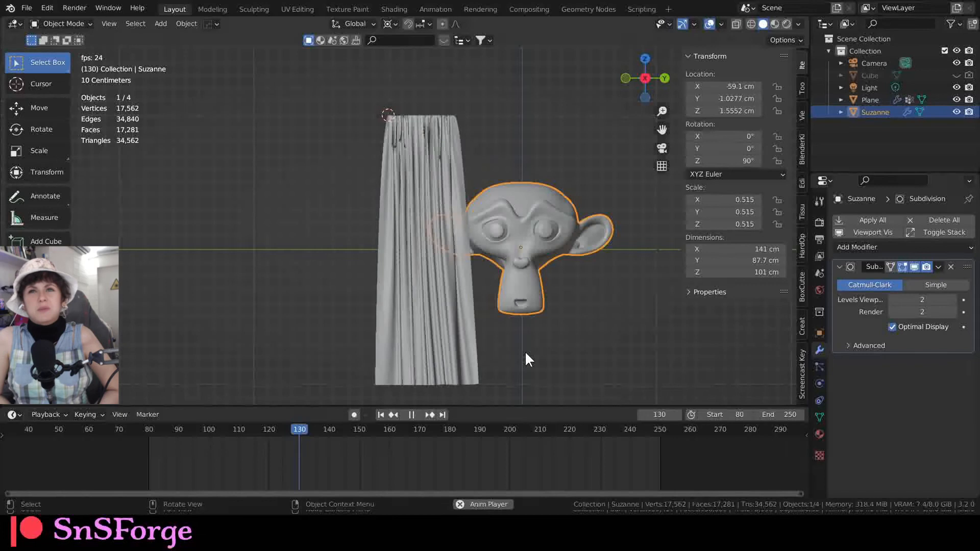
left_click(410, 414)
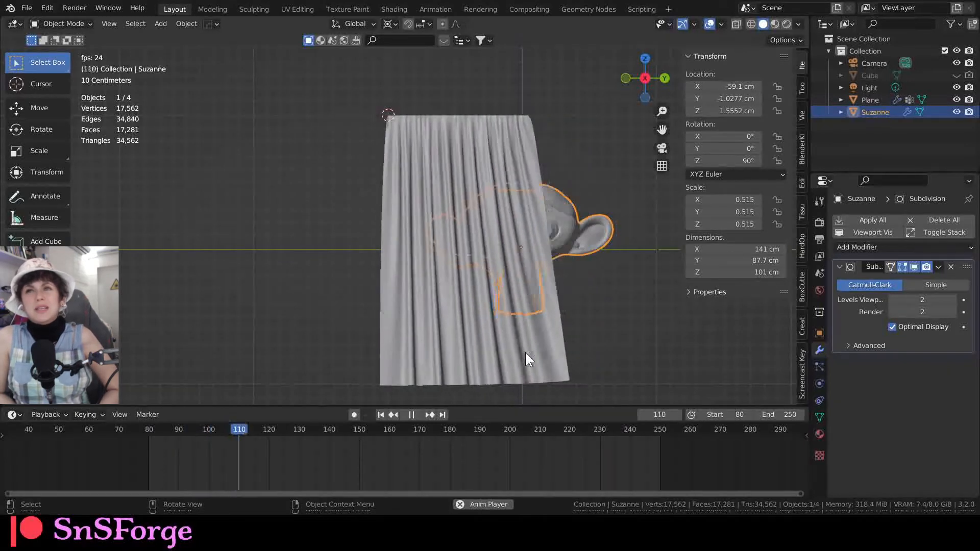
left_click(410, 414)
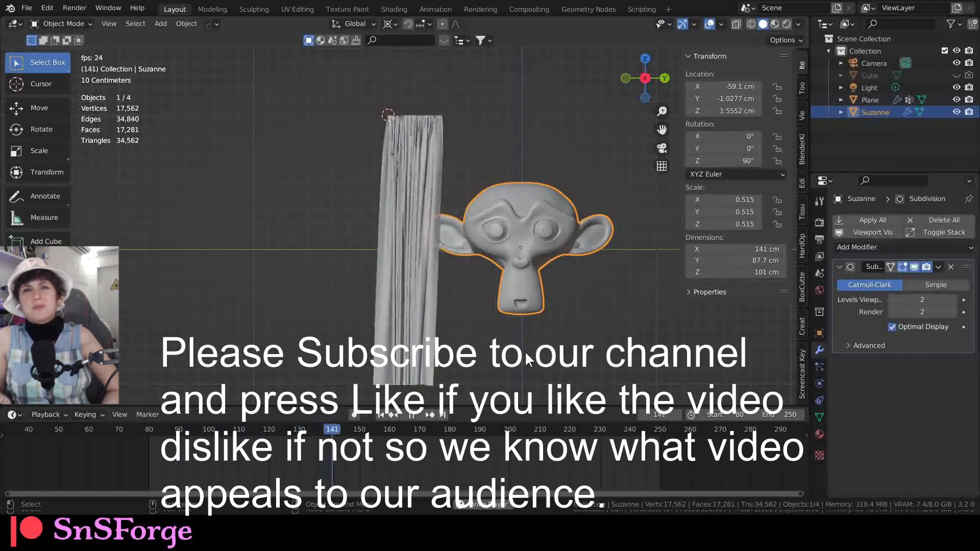
left_click(410, 414)
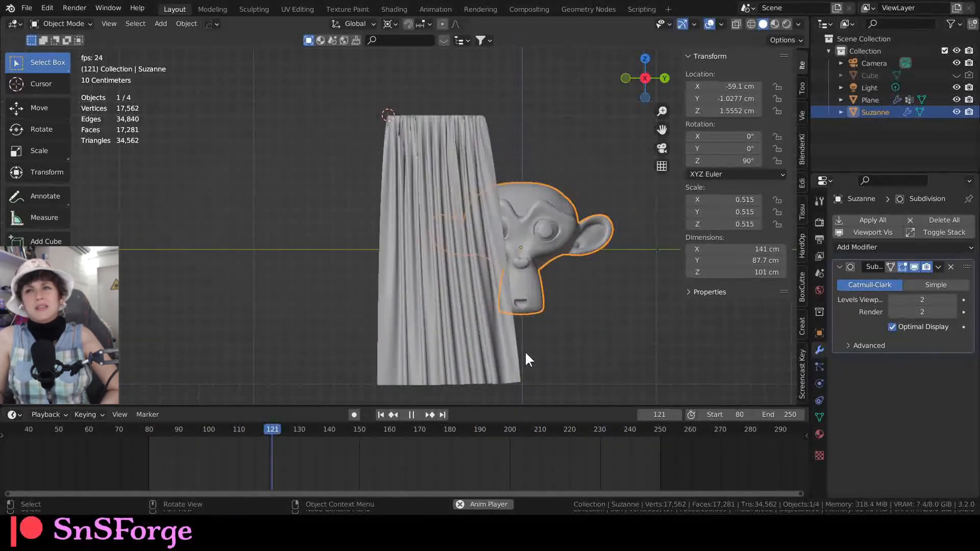
left_click(410, 414)
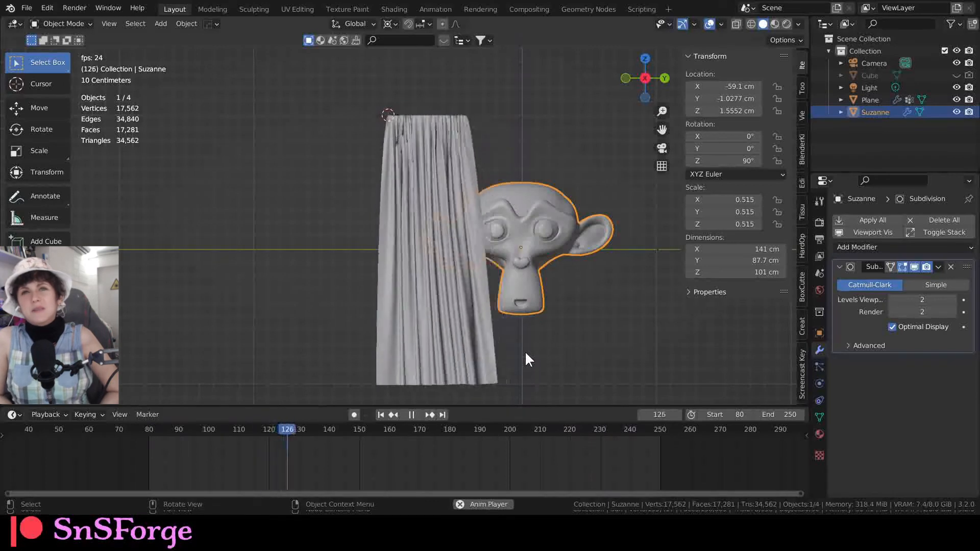
left_click(411, 414)
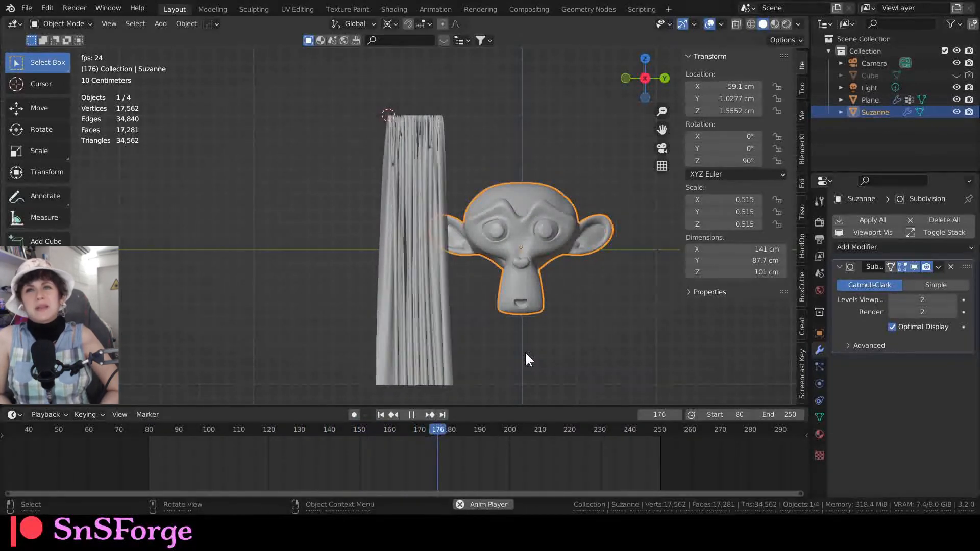
left_click(411, 414)
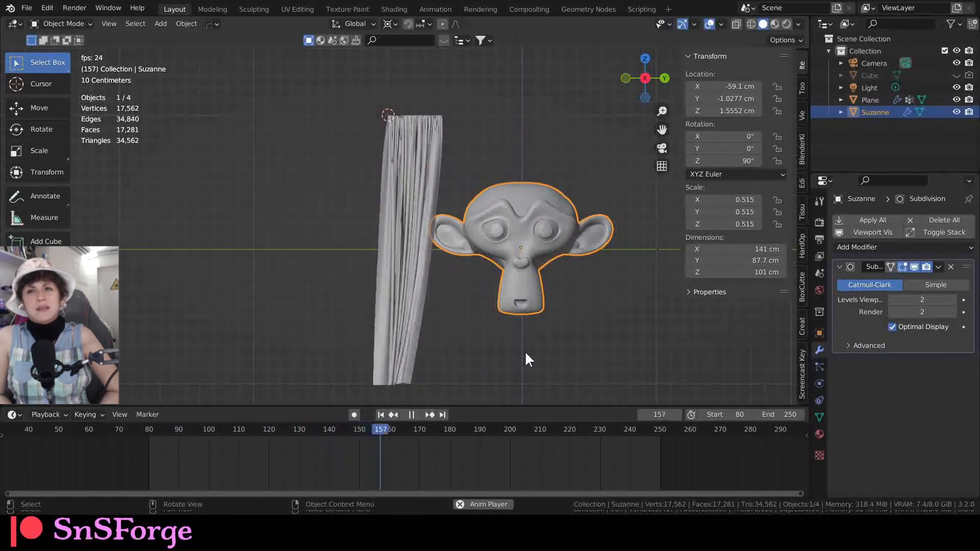
left_click(411, 414)
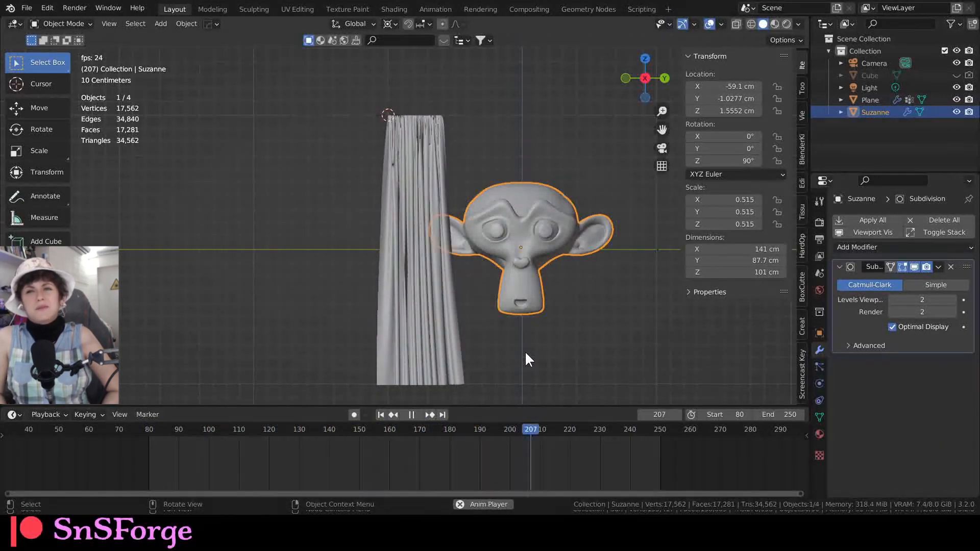
left_click(167, 430)
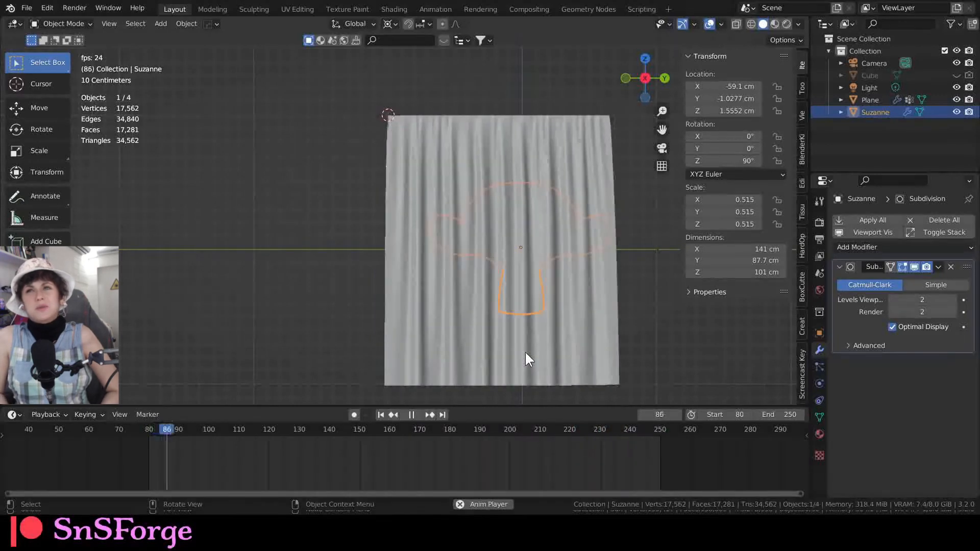
left_click(318, 429)
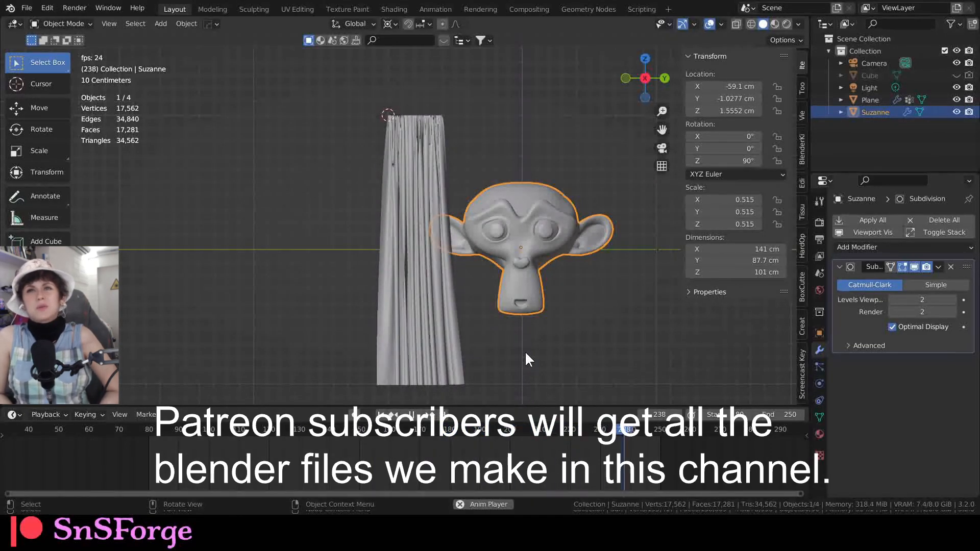
left_click(411, 414)
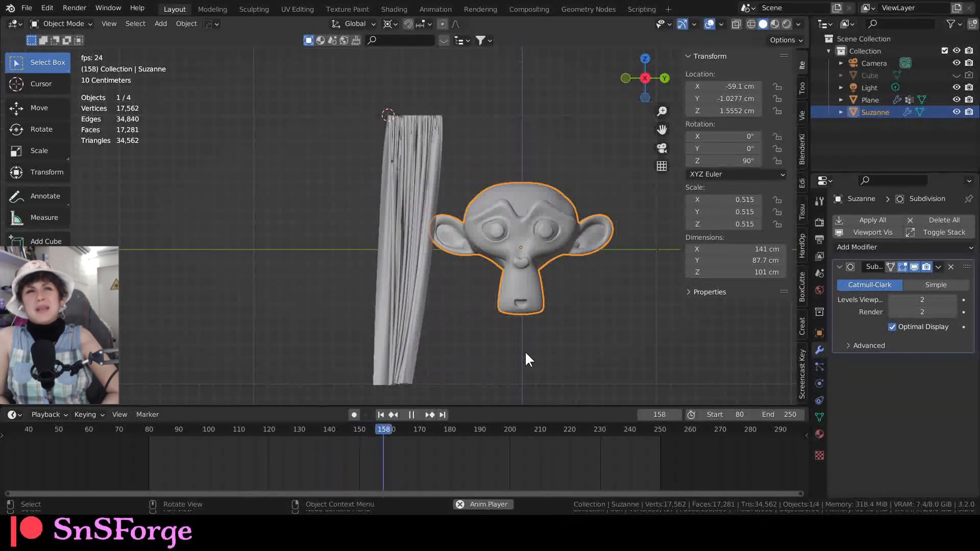
left_click(411, 414)
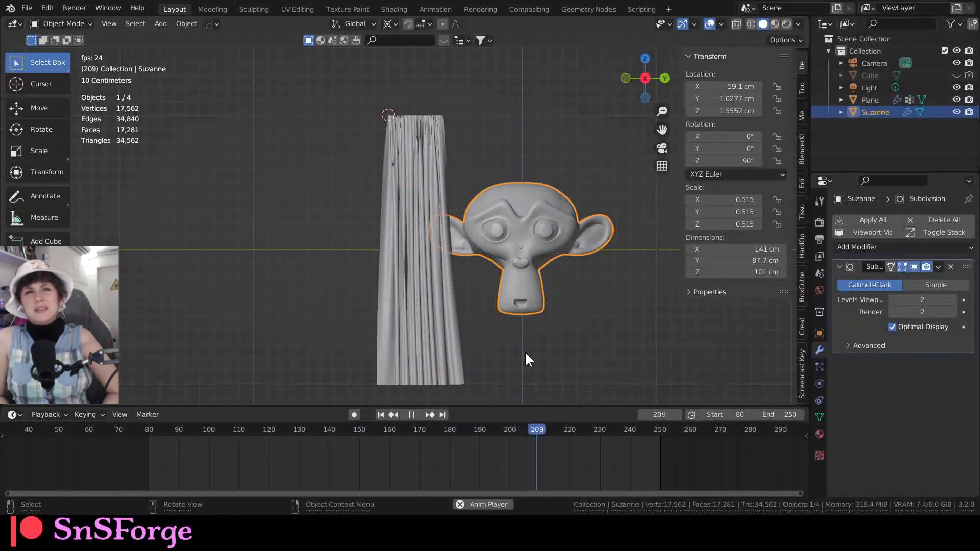